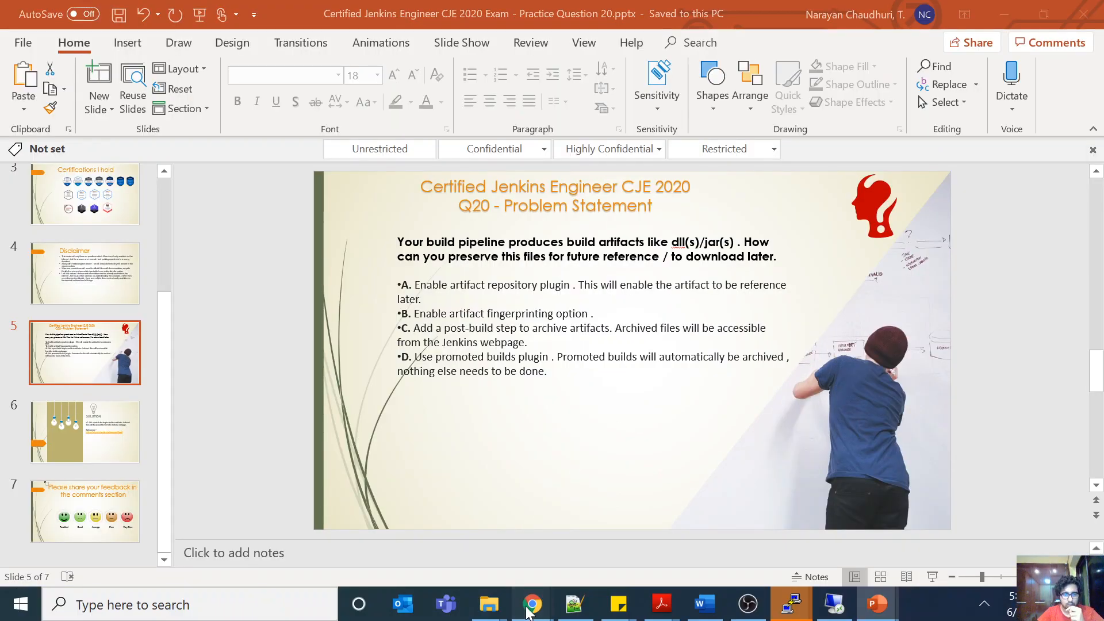
# - Navigate from the Jenkins dashboard into the My Stuff folder's mavenbuild folder
pyautogui.click(531, 604)
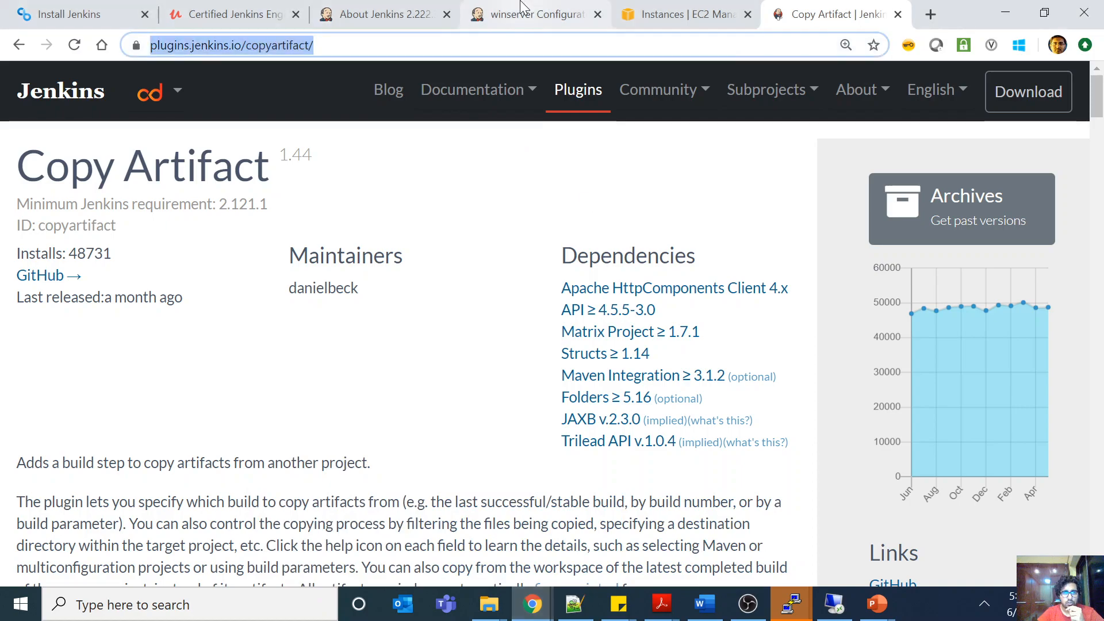
pyautogui.click(533, 13)
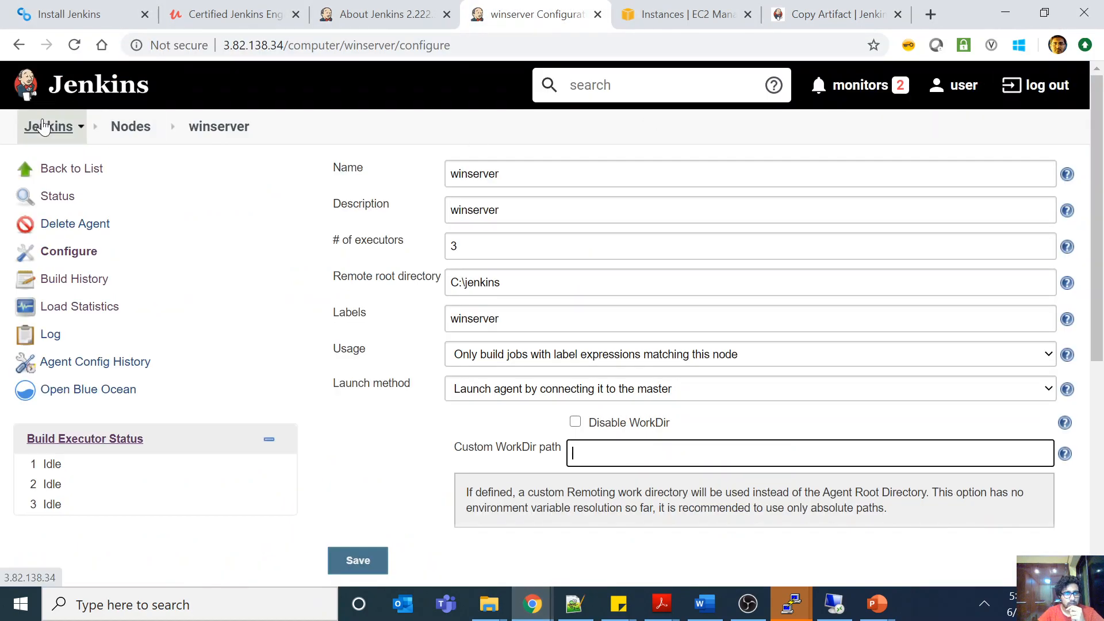
pyautogui.click(48, 126)
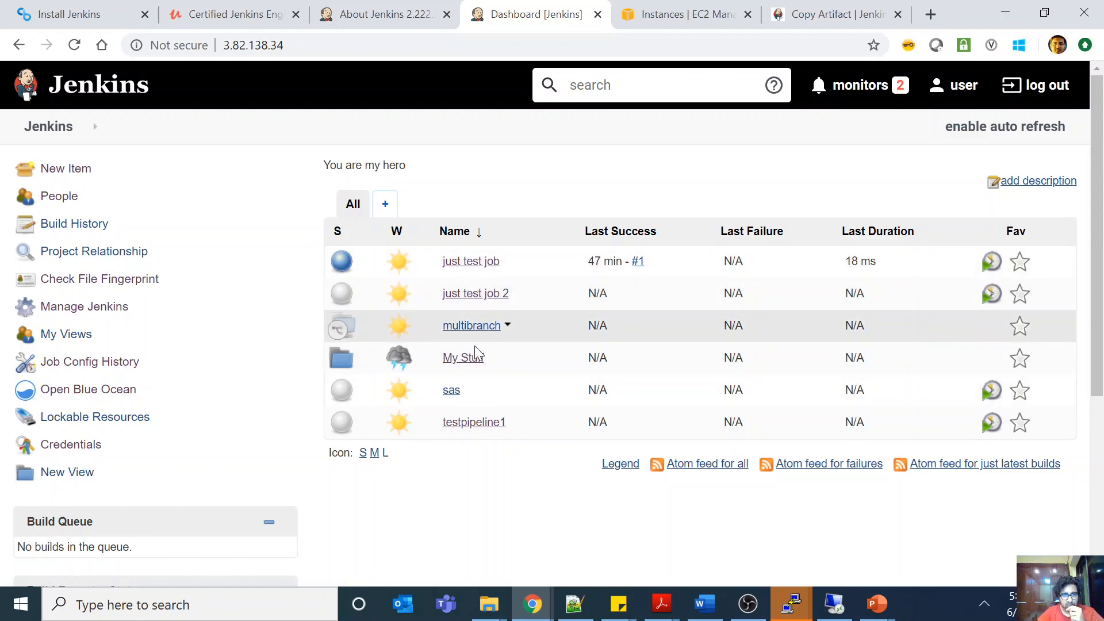
pyautogui.click(459, 356)
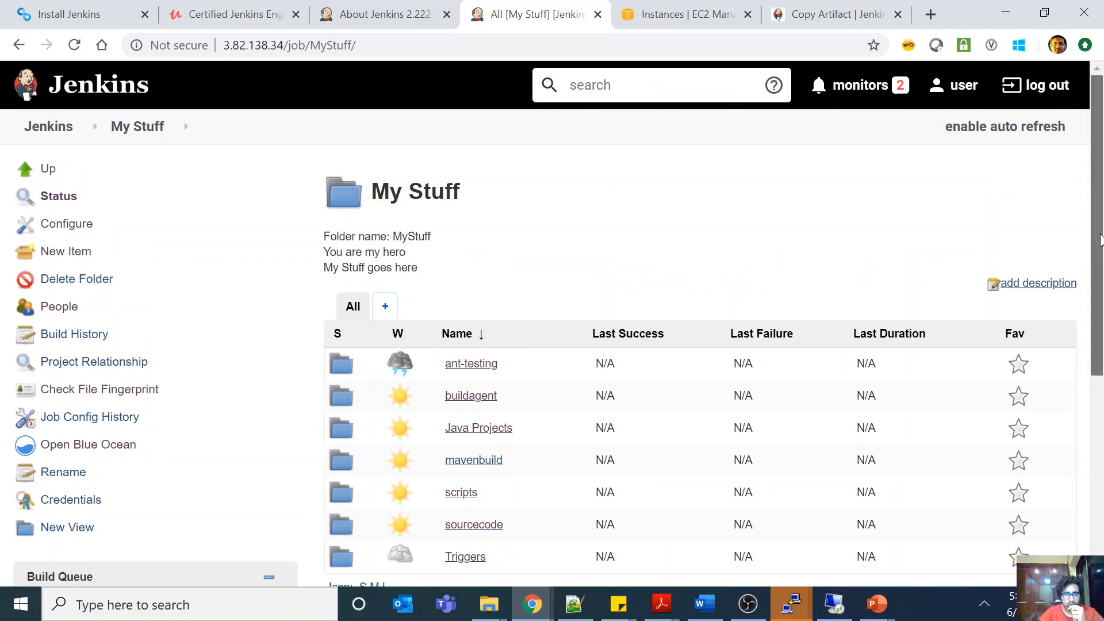
pyautogui.scroll(-3)
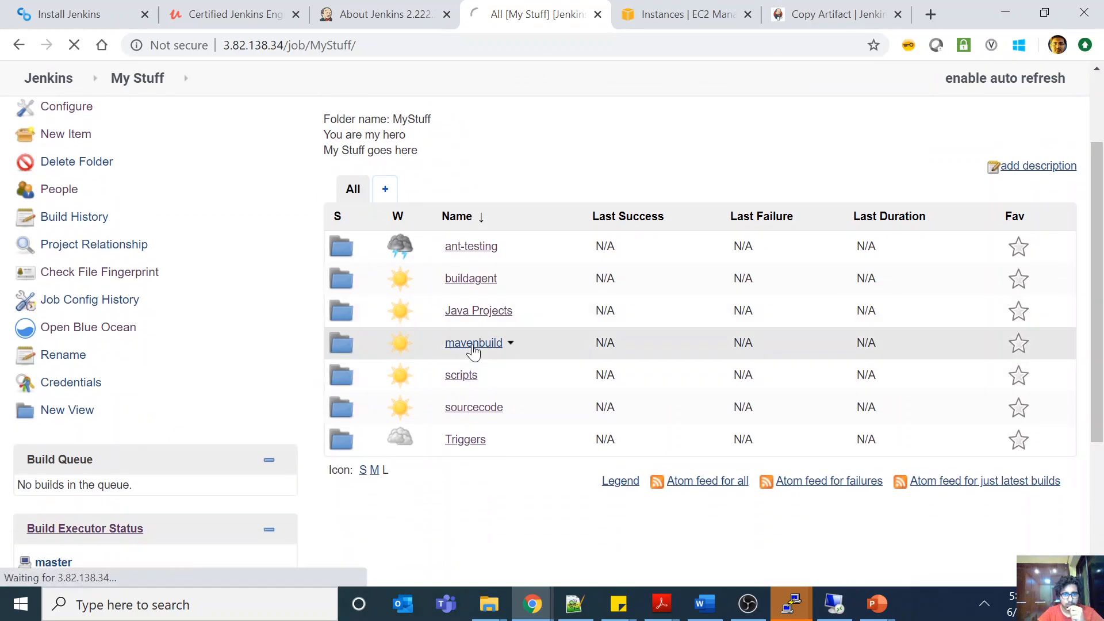
pyautogui.click(472, 342)
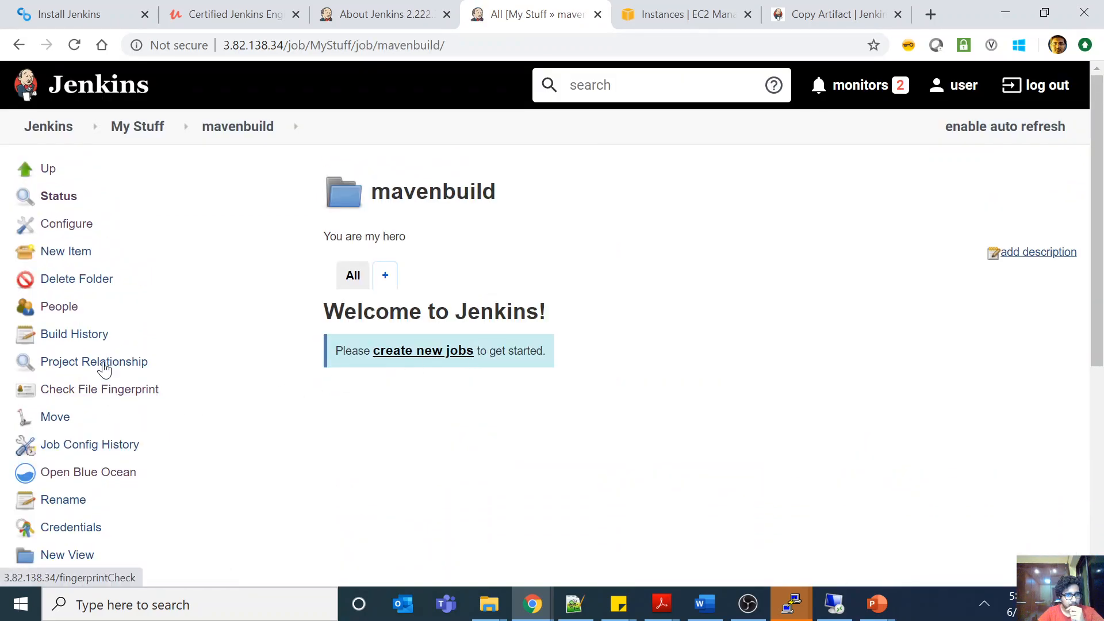
pyautogui.moveTo(70, 526)
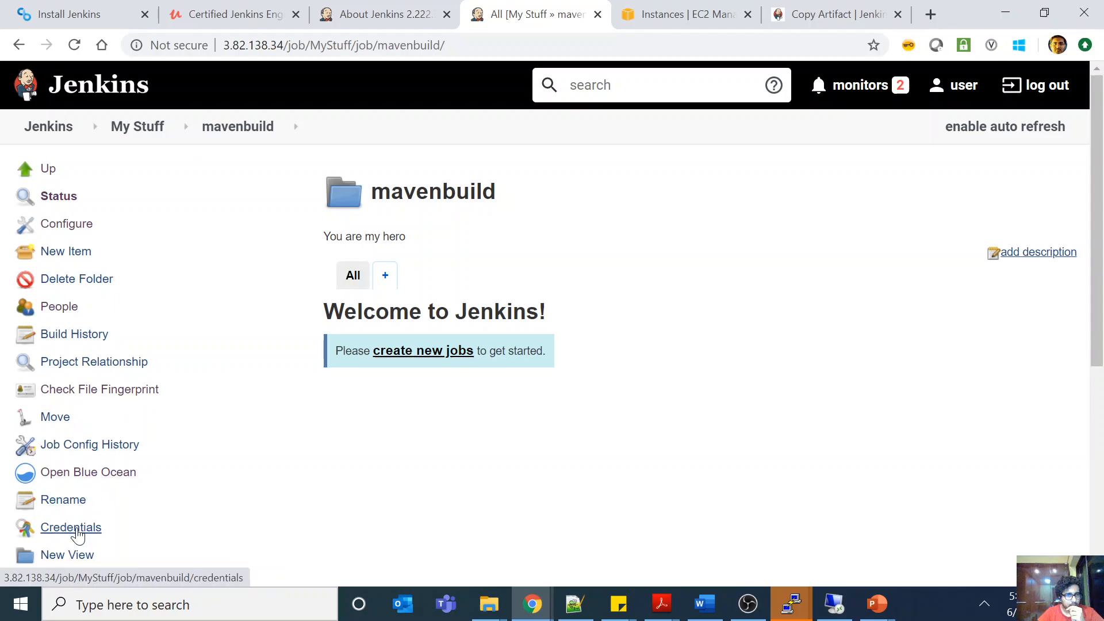
pyautogui.moveTo(99, 331)
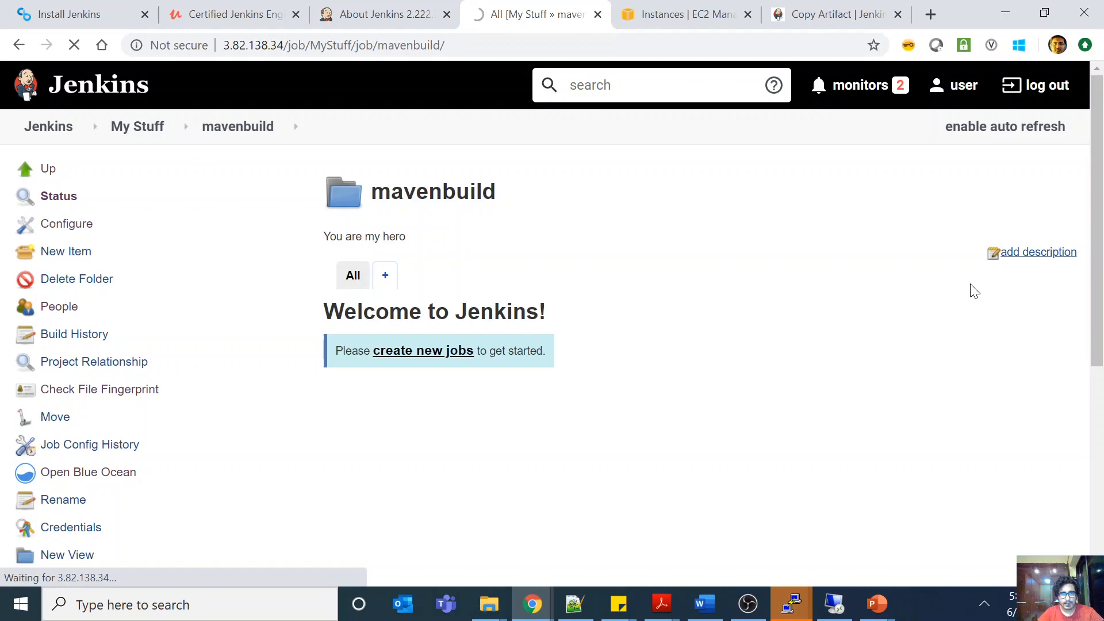
# - View the mavenbuild folder configuration, then return toward My Stuff
pyautogui.click(67, 223)
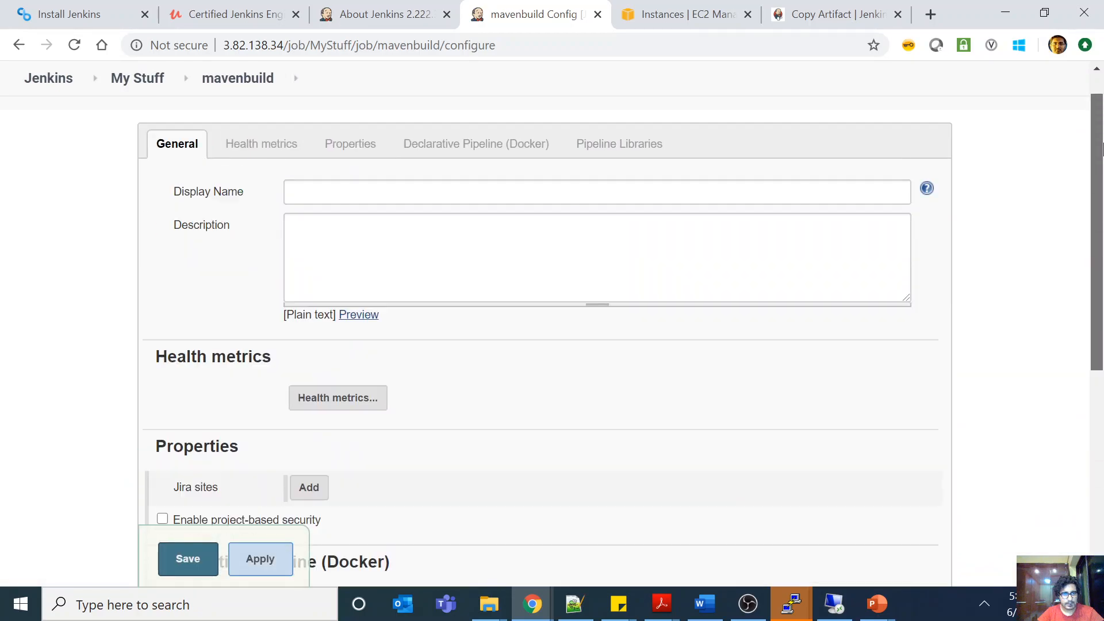
pyautogui.scroll(3)
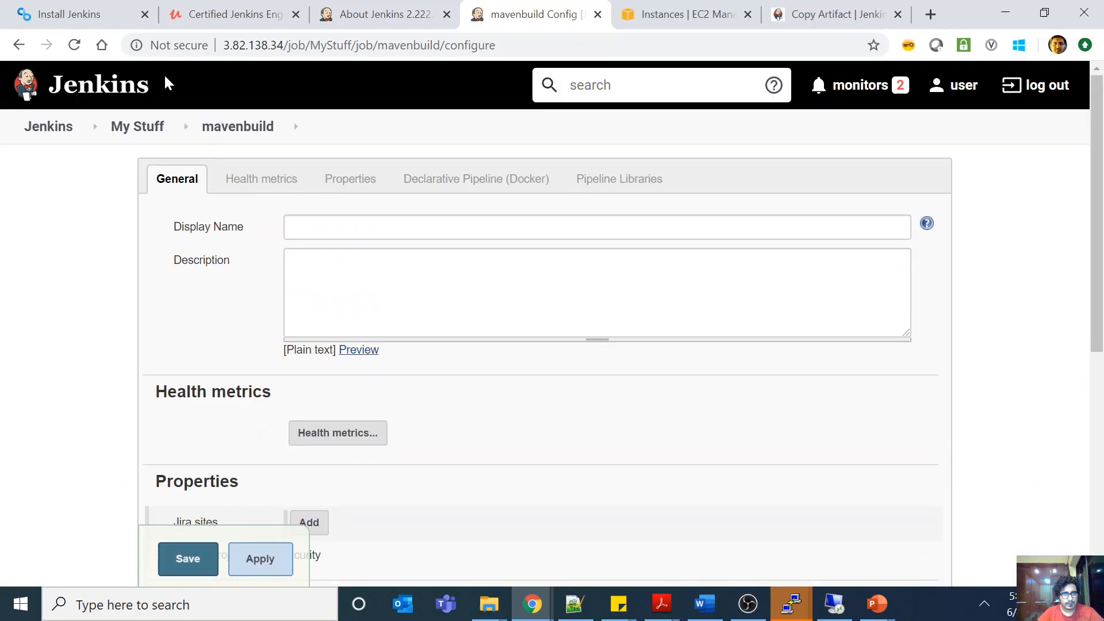
pyautogui.click(137, 126)
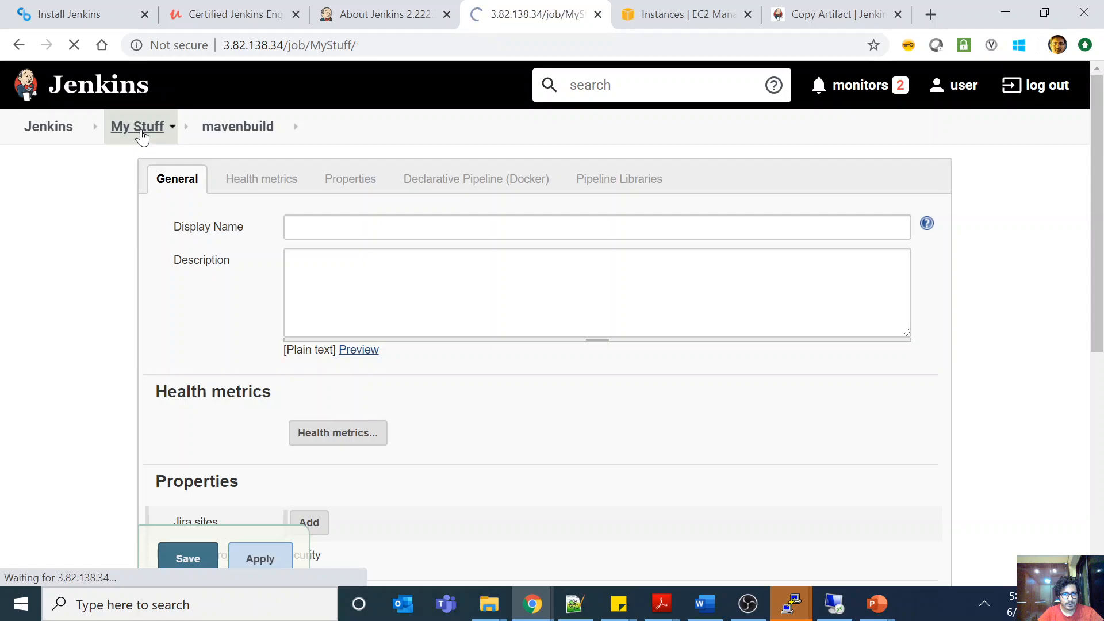
# - Open scmjob in the sourcecode folder and review its build and post-build sections
pyautogui.click(137, 126)
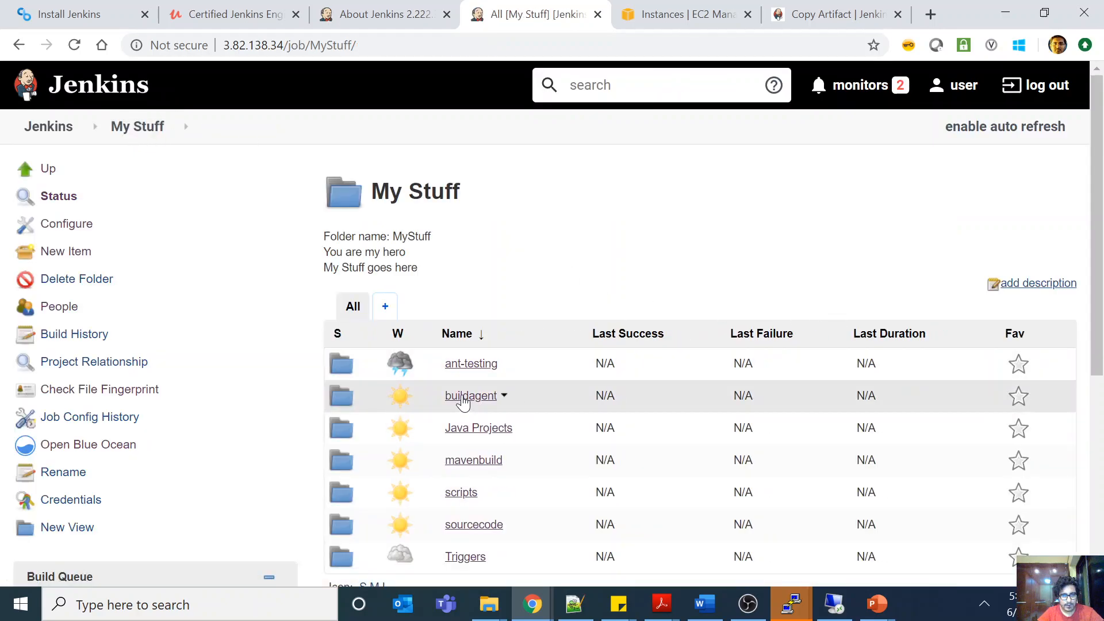
pyautogui.click(473, 525)
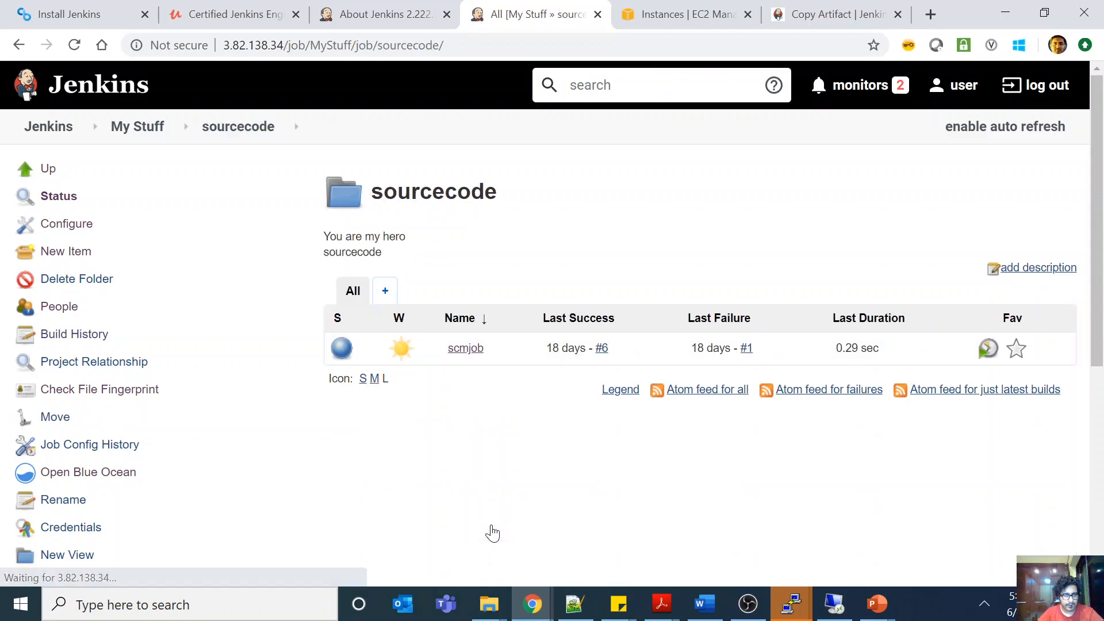
pyautogui.click(464, 347)
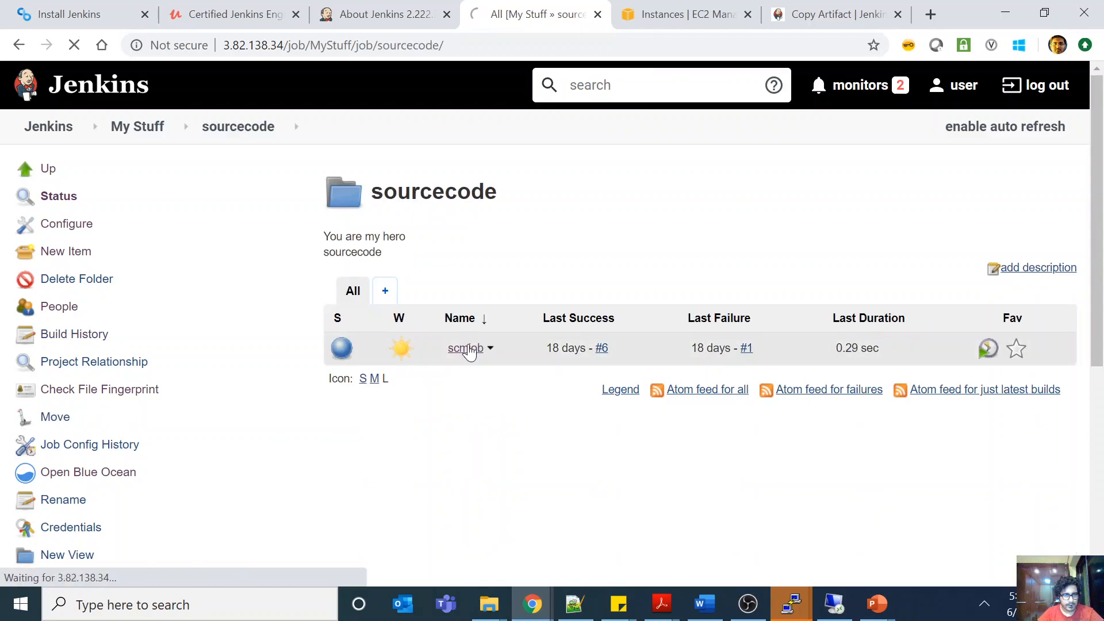
pyautogui.click(464, 347)
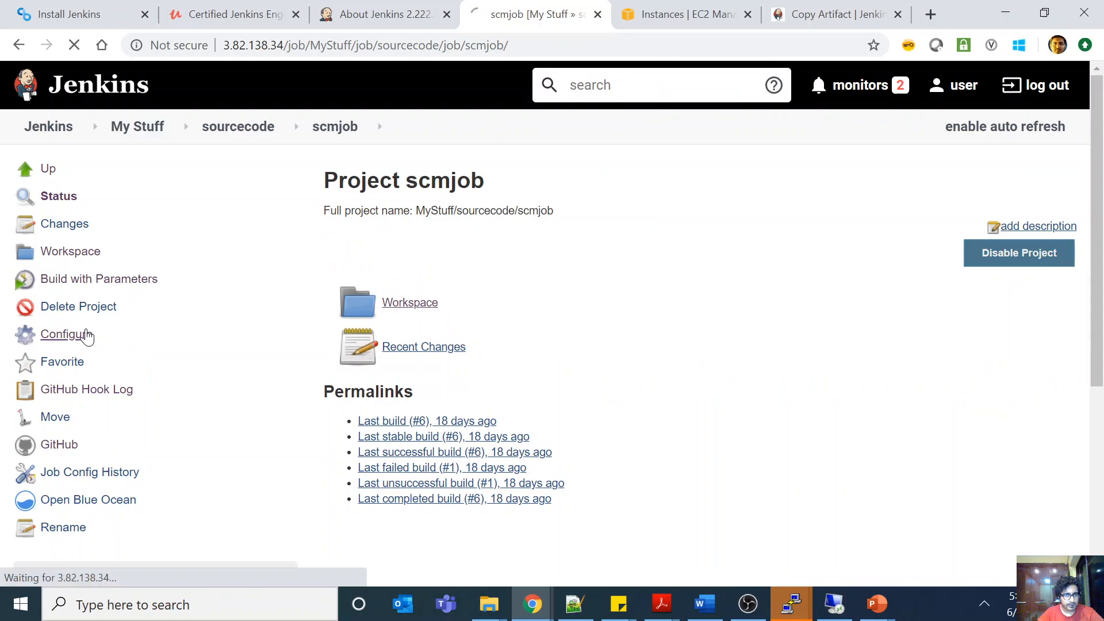
pyautogui.click(66, 333)
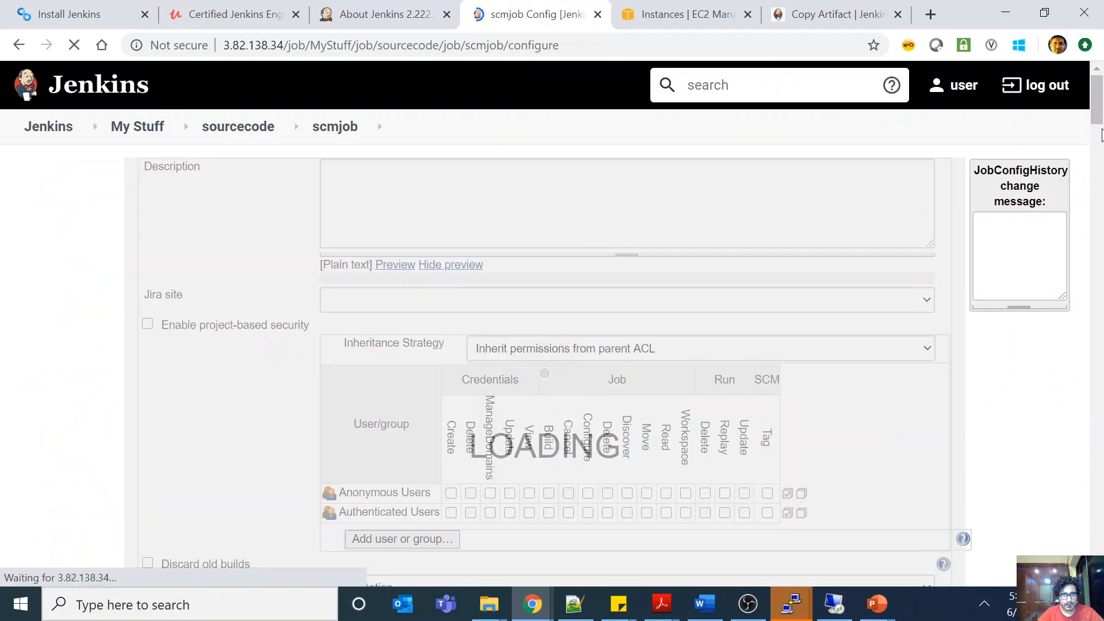
pyautogui.scroll(-3)
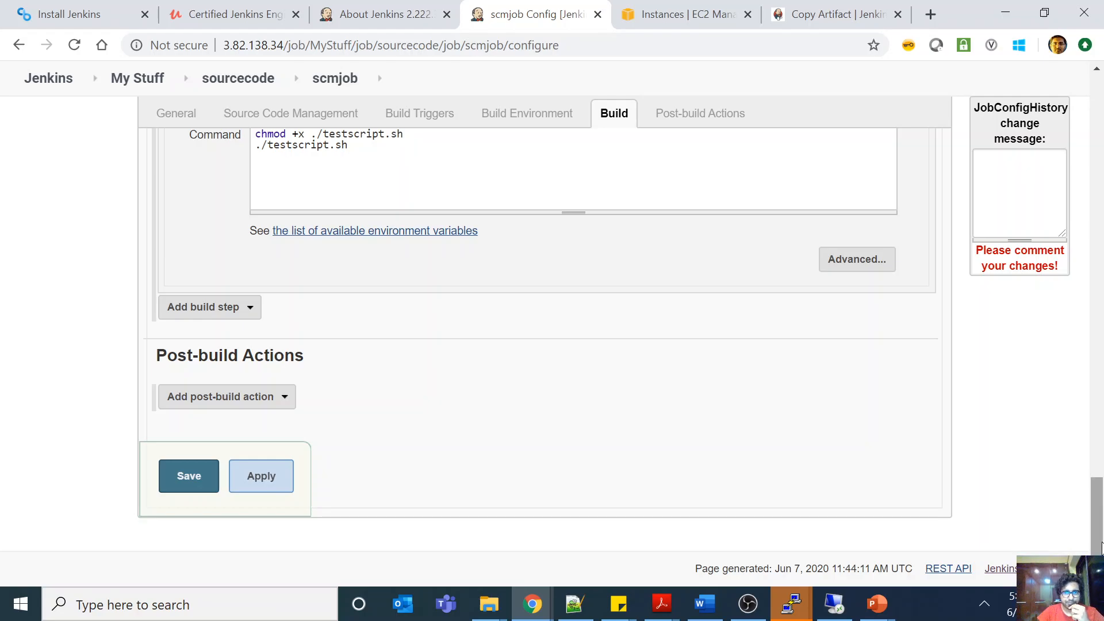
pyautogui.moveTo(855, 258)
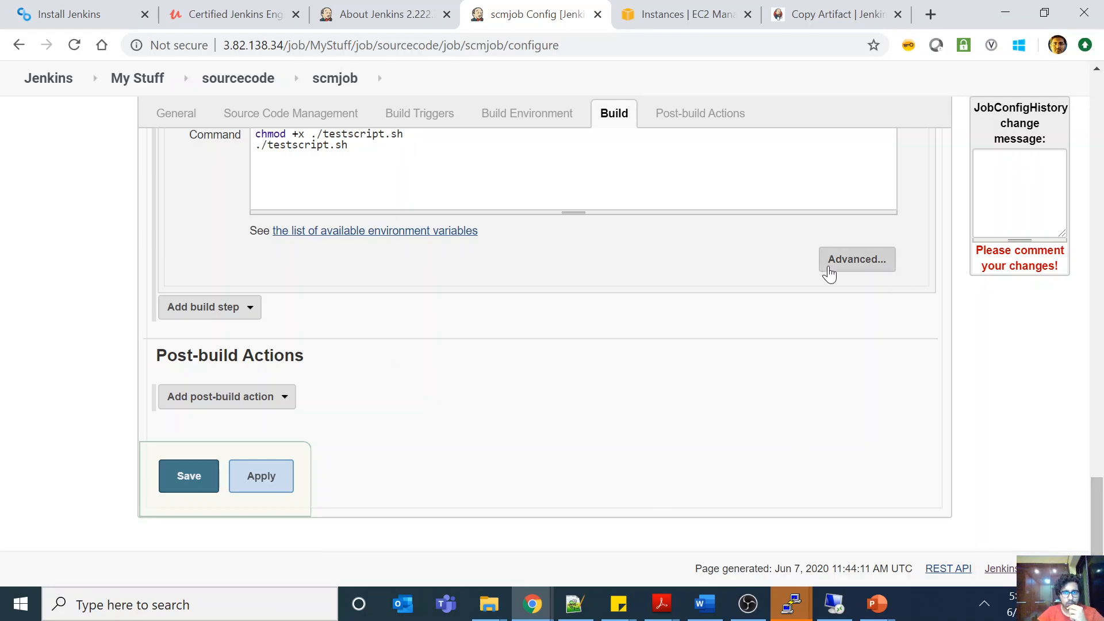
pyautogui.moveTo(894, 512)
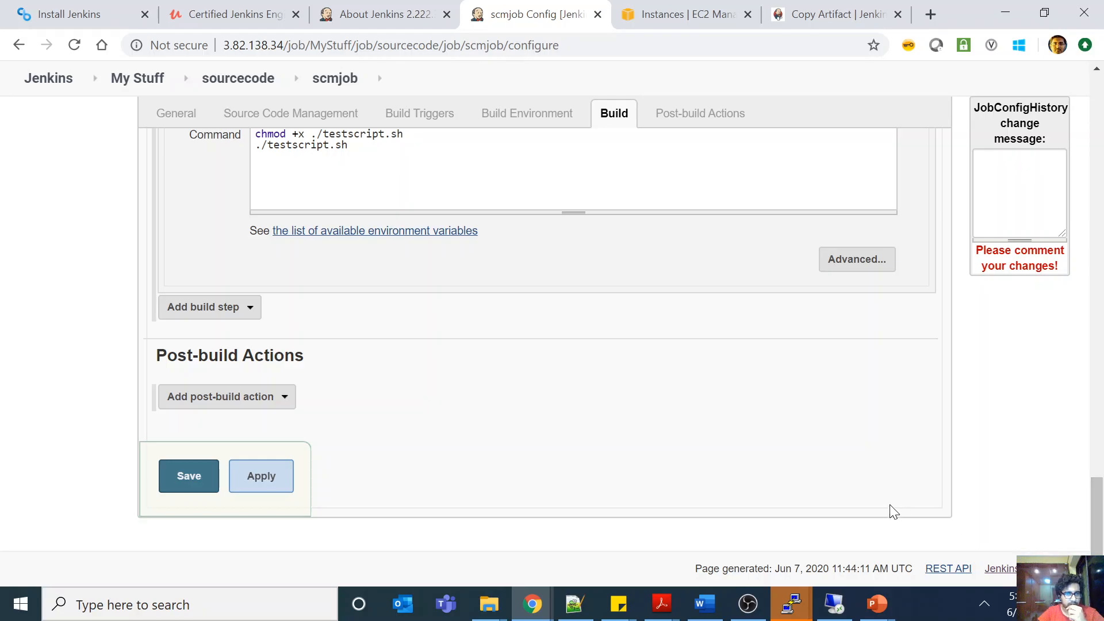
pyautogui.moveTo(970, 552)
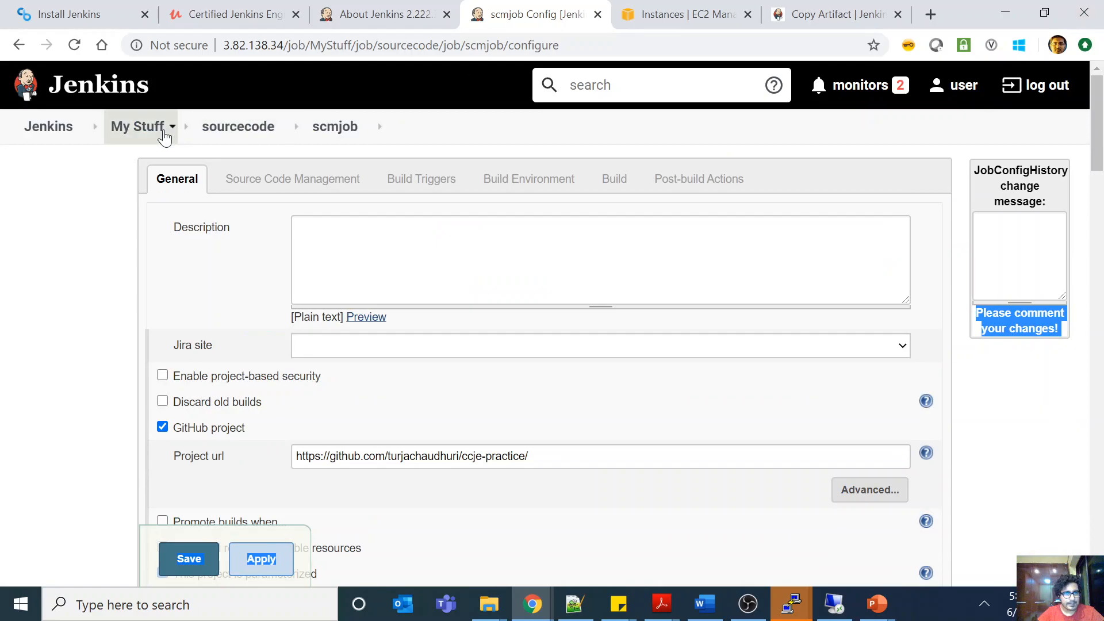
# - Open the myshelljob configuration page from the Java Projects folder
pyautogui.click(138, 126)
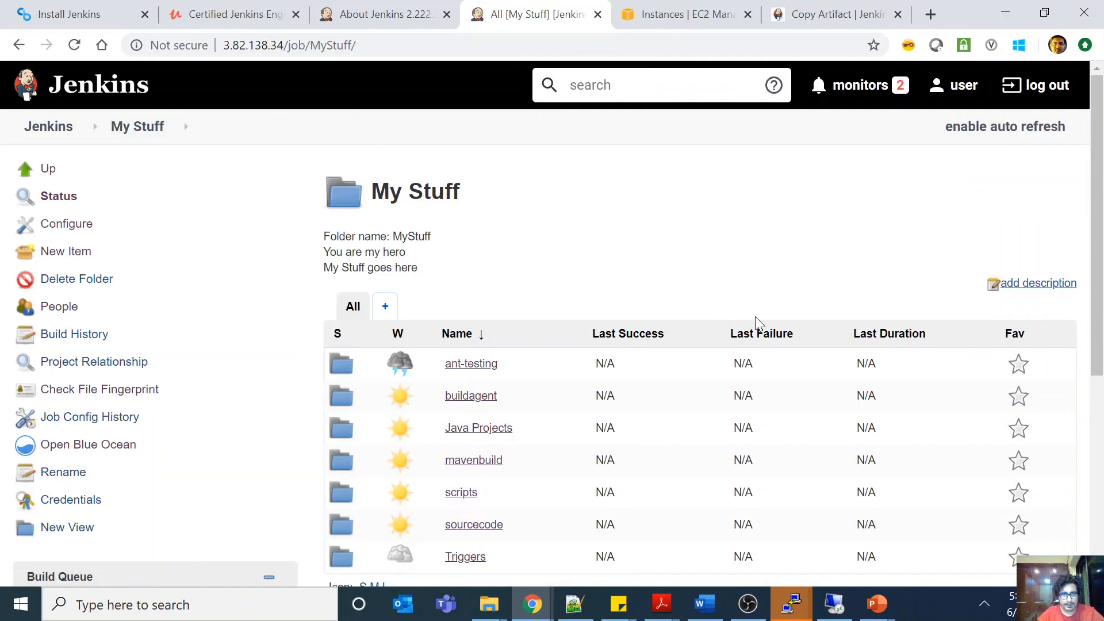
pyautogui.click(479, 428)
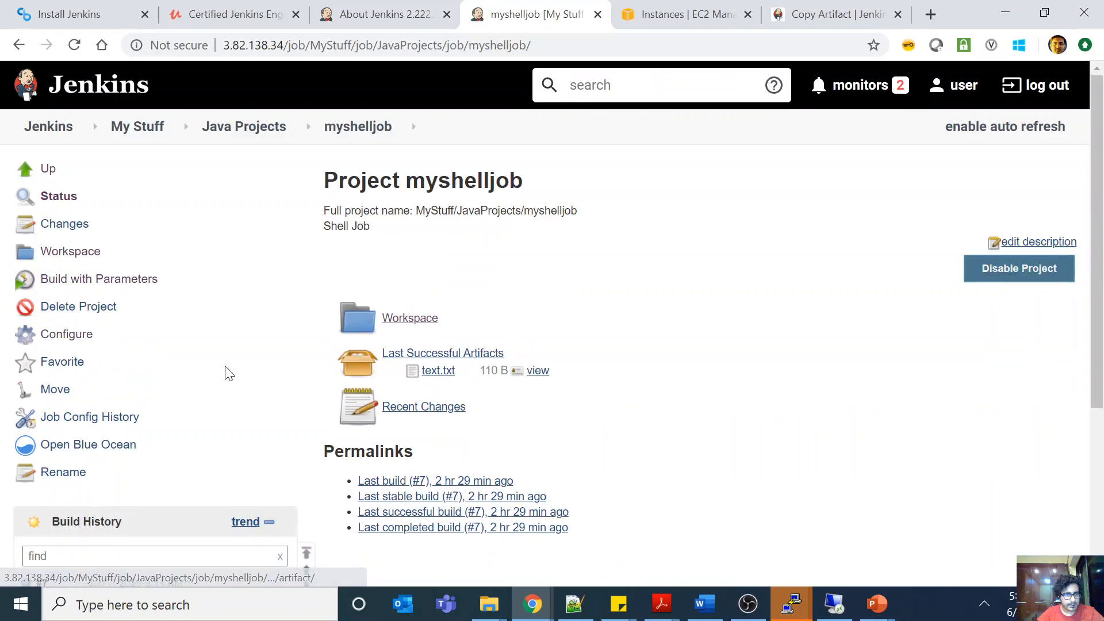
pyautogui.click(66, 334)
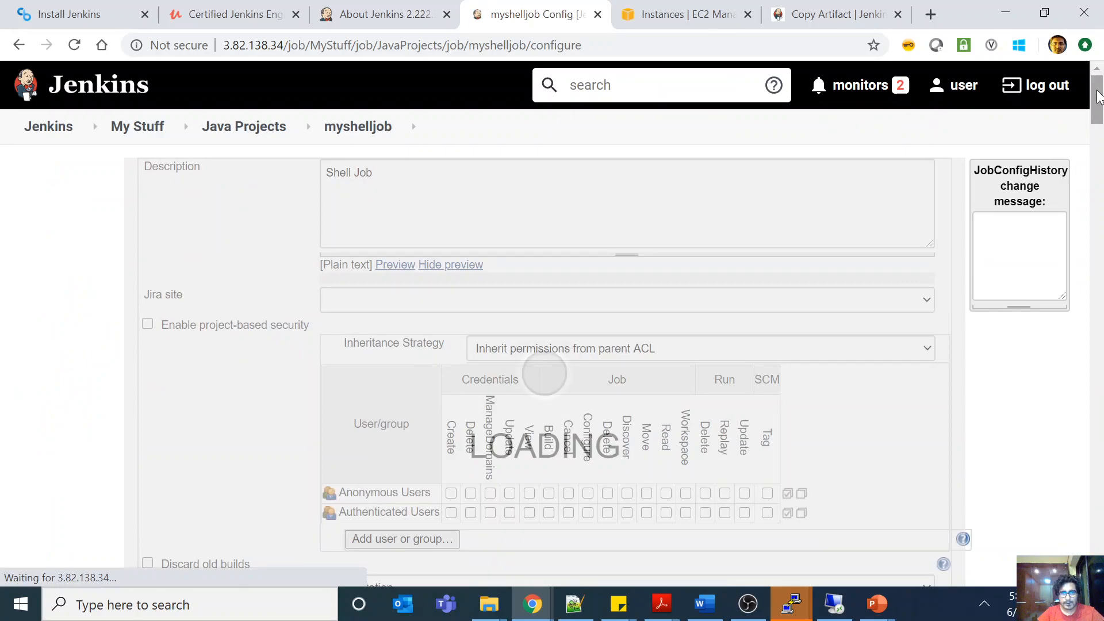
pyautogui.scroll(-3)
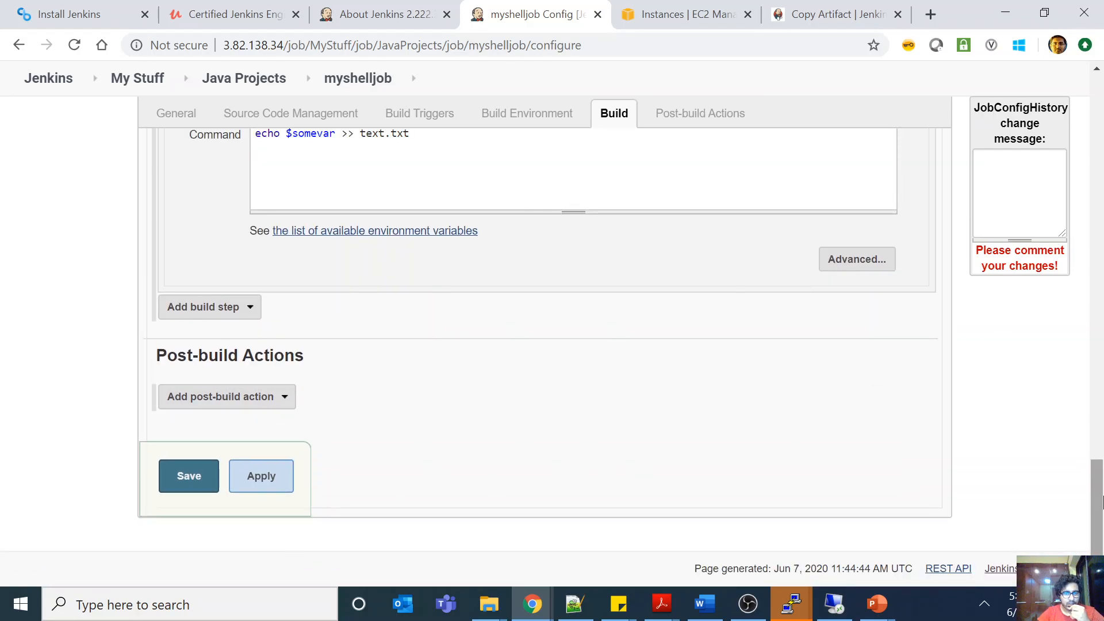
pyautogui.moveTo(1088, 529)
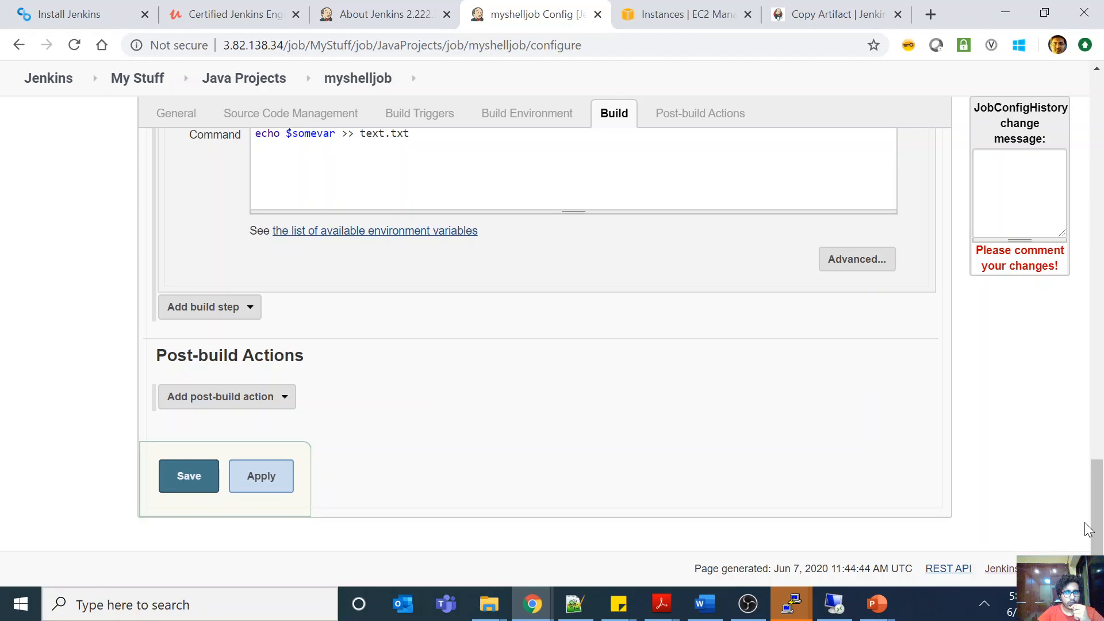
pyautogui.moveTo(484, 462)
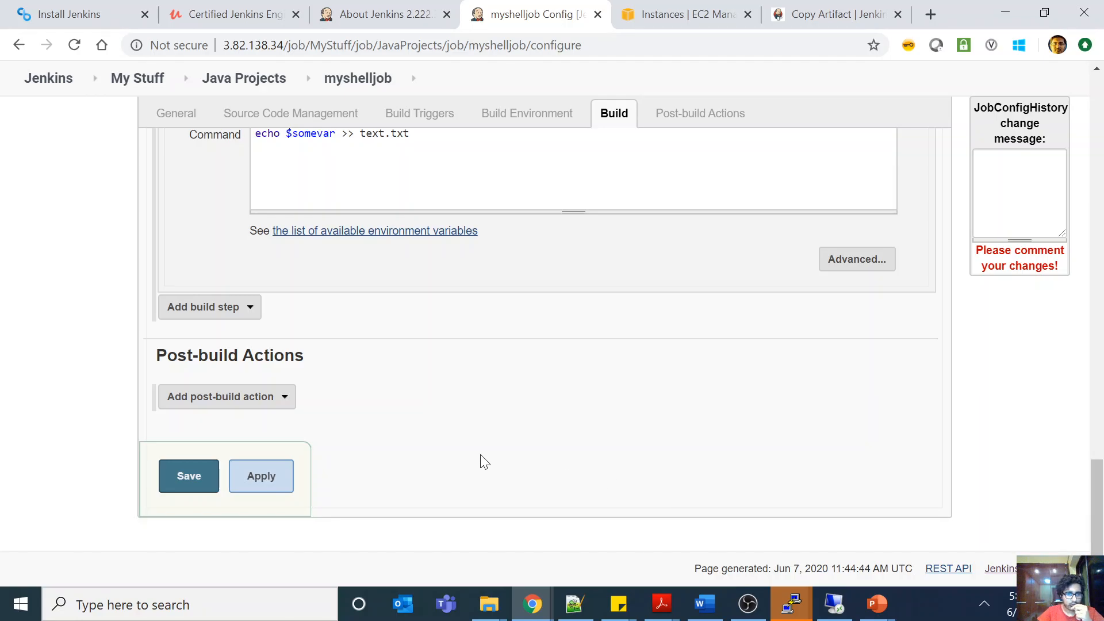
# - Add an Archive the artifacts action for text.txt with fingerprinting, successful builds only
pyautogui.click(226, 397)
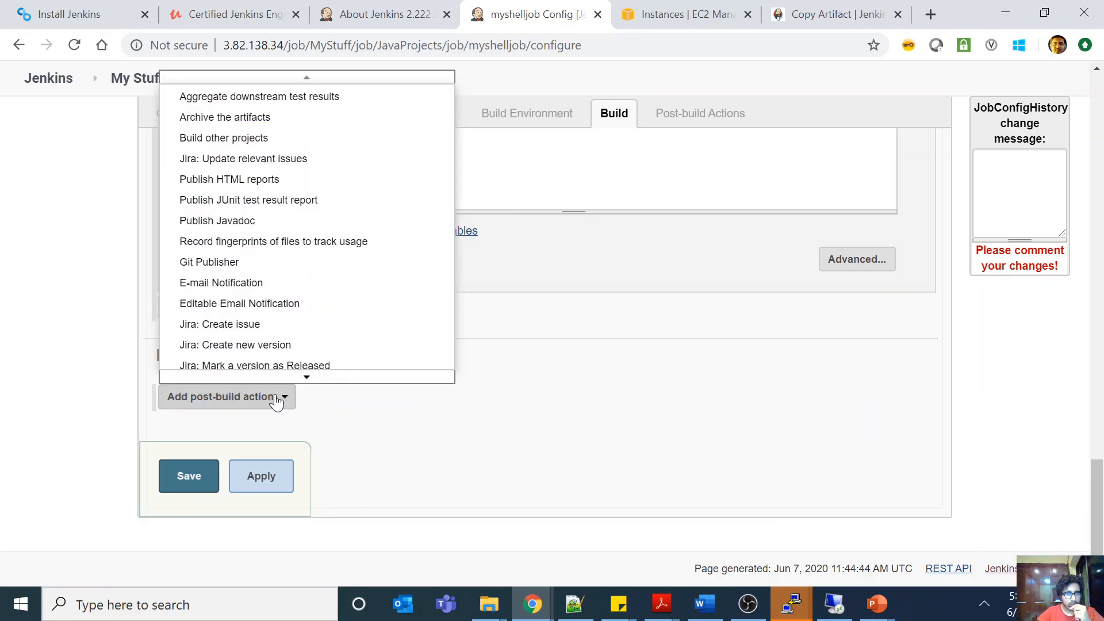
pyautogui.click(225, 117)
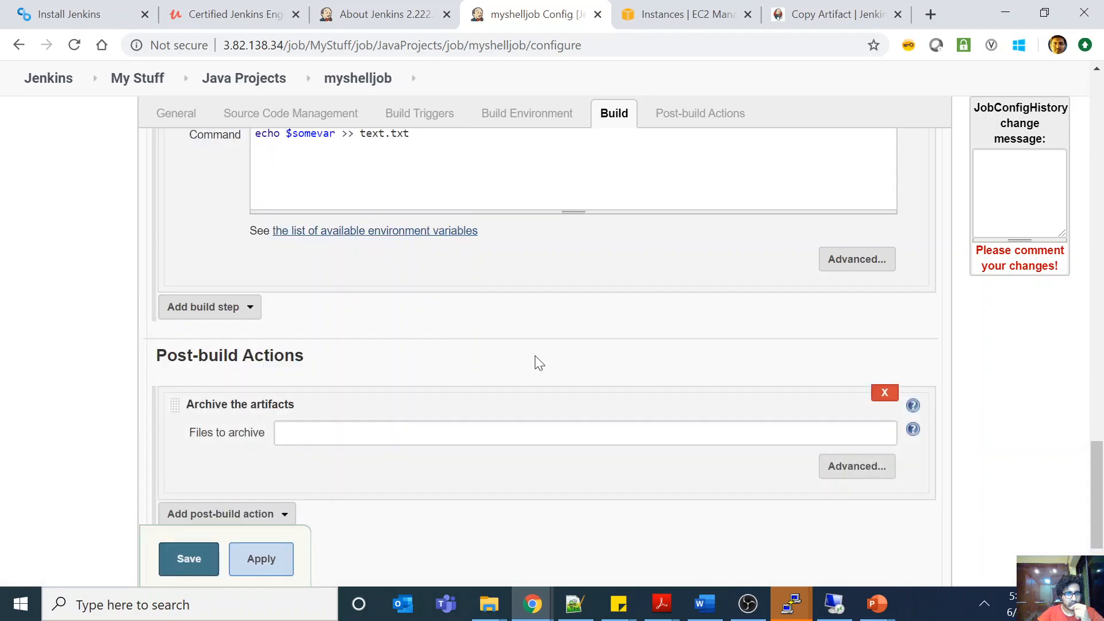
pyautogui.click(585, 432)
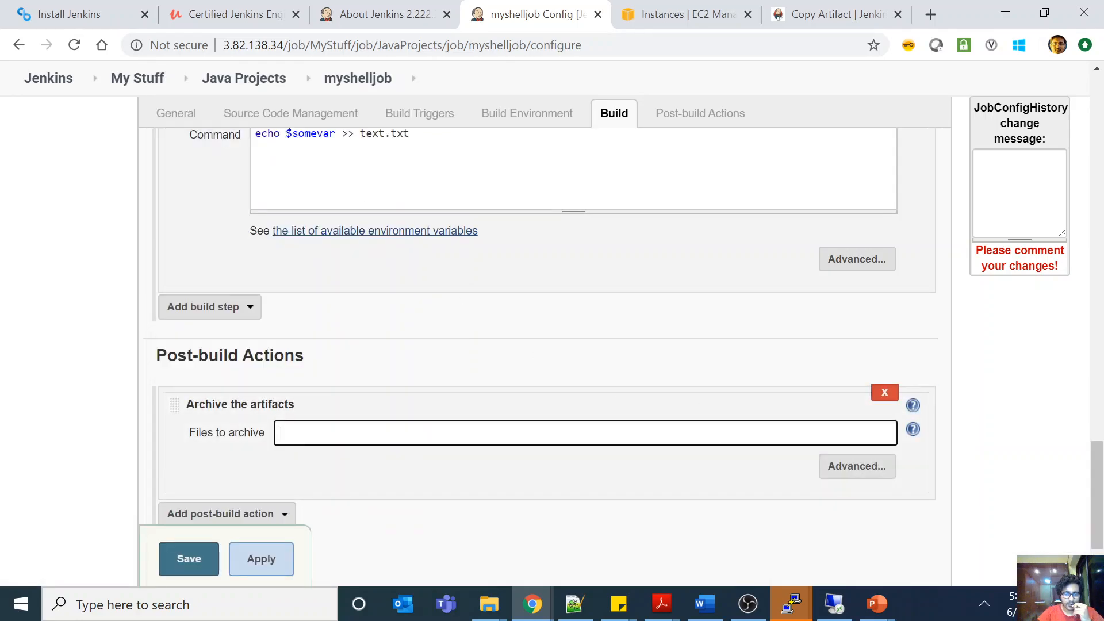
pyautogui.write('text.')
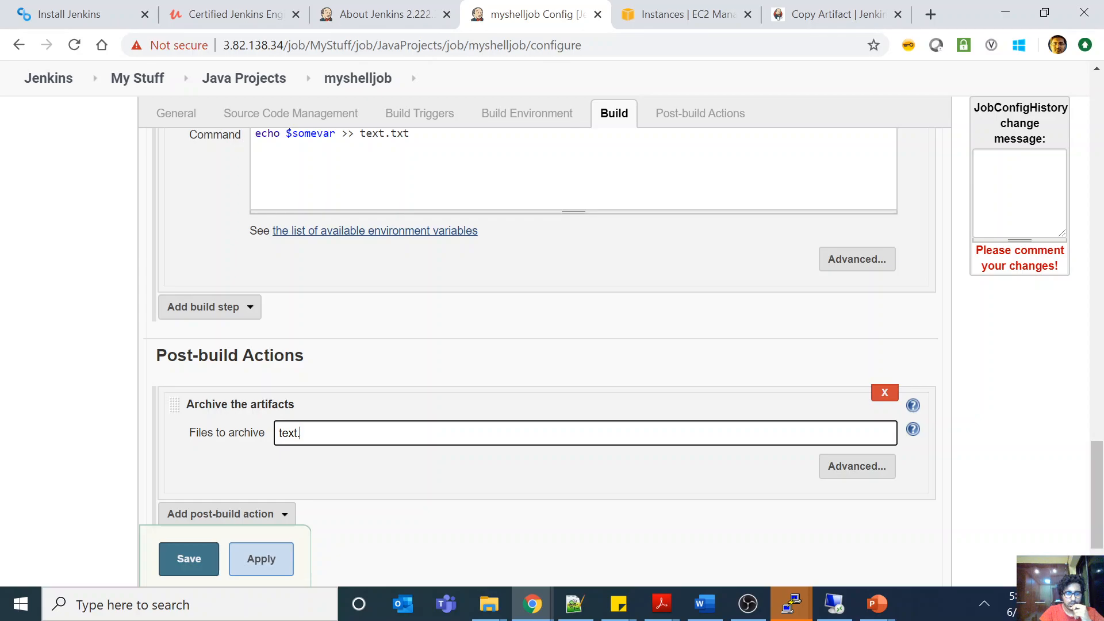
pyautogui.write('txt')
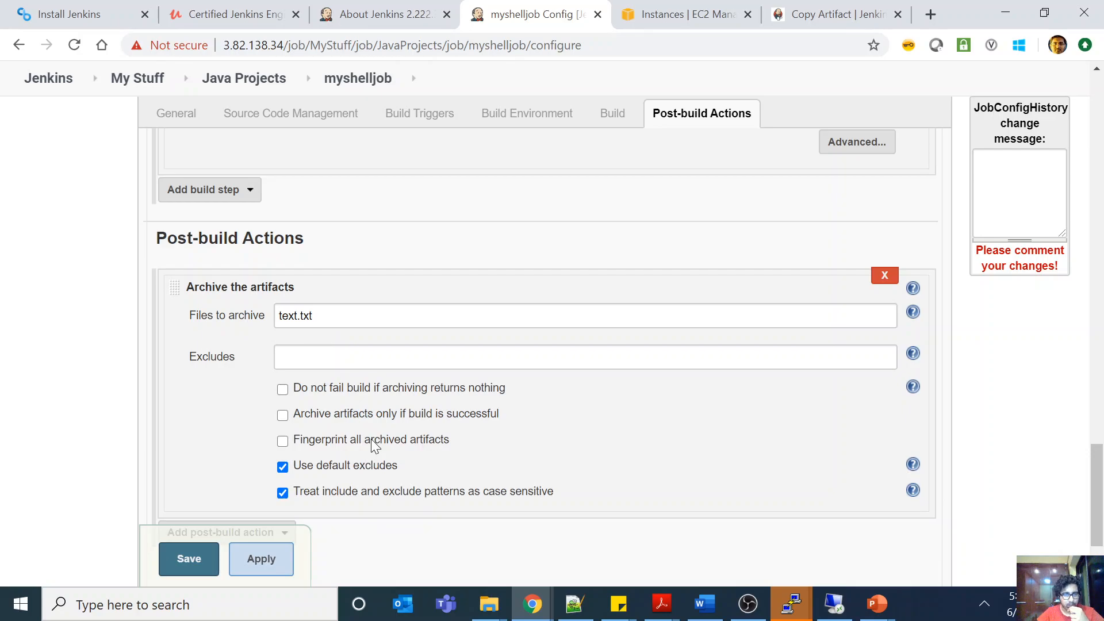
pyautogui.click(283, 440)
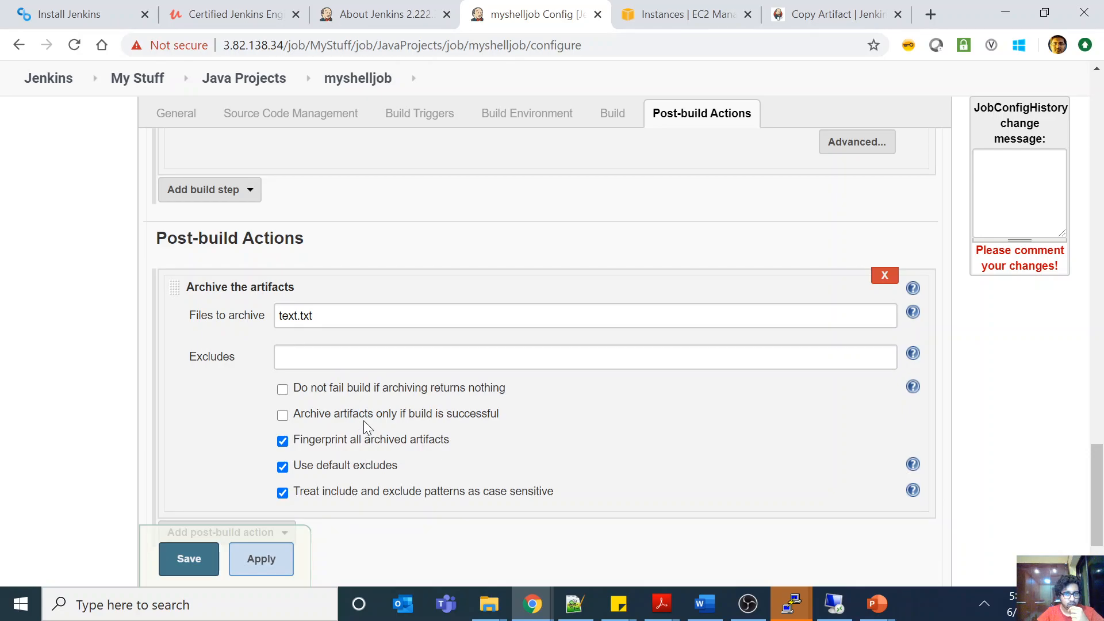
pyautogui.moveTo(350, 416)
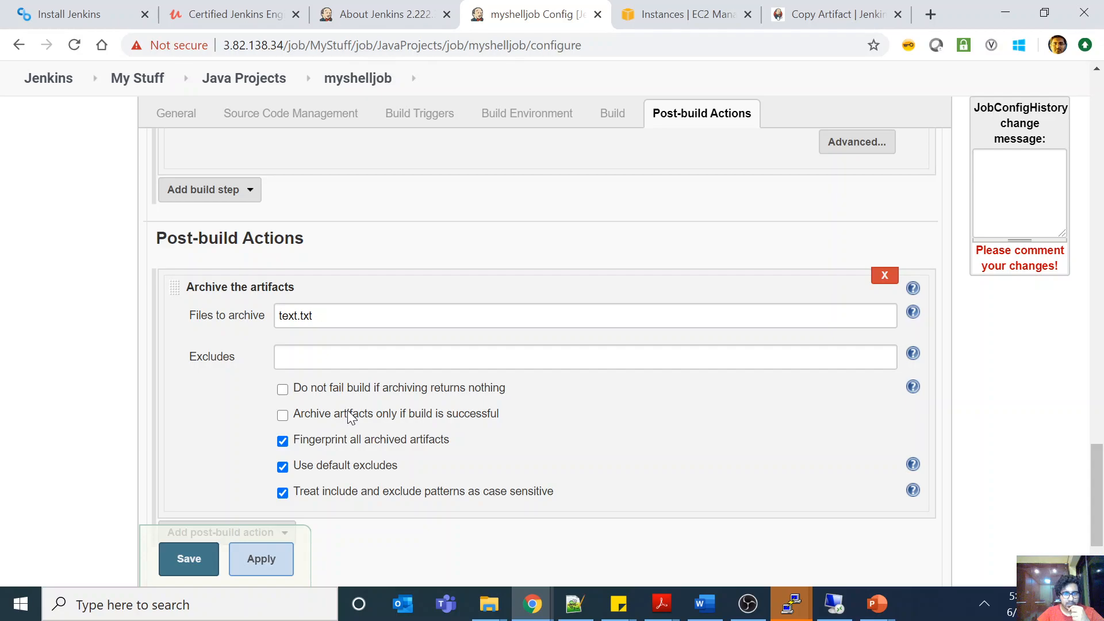
pyautogui.click(283, 415)
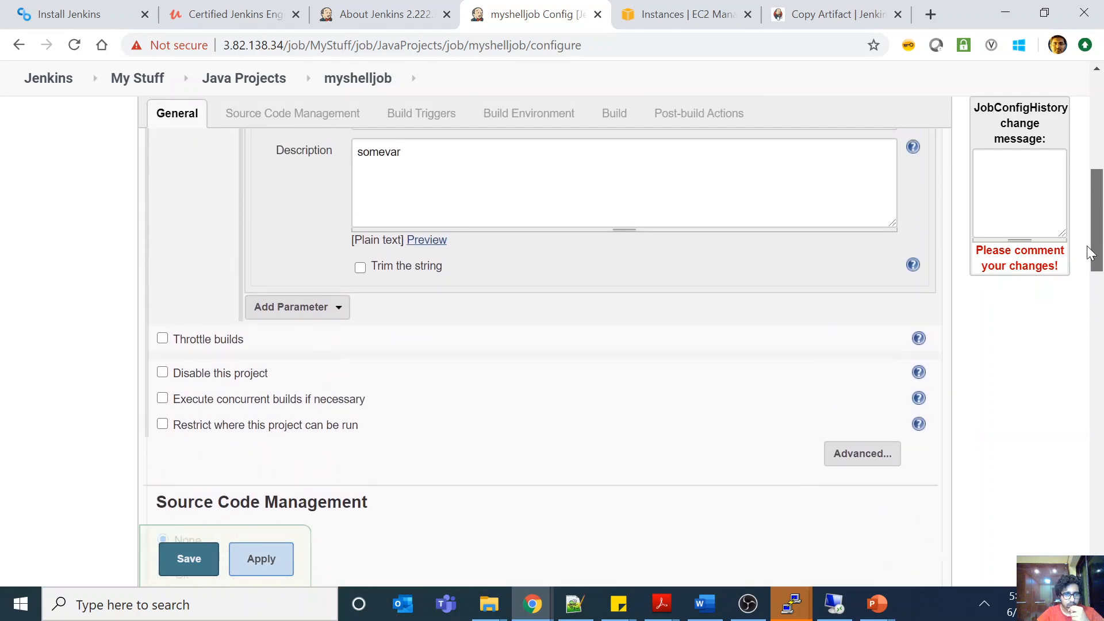
# - Enable Discard old builds with the Log Rotation strategy in the General section
pyautogui.scroll(3)
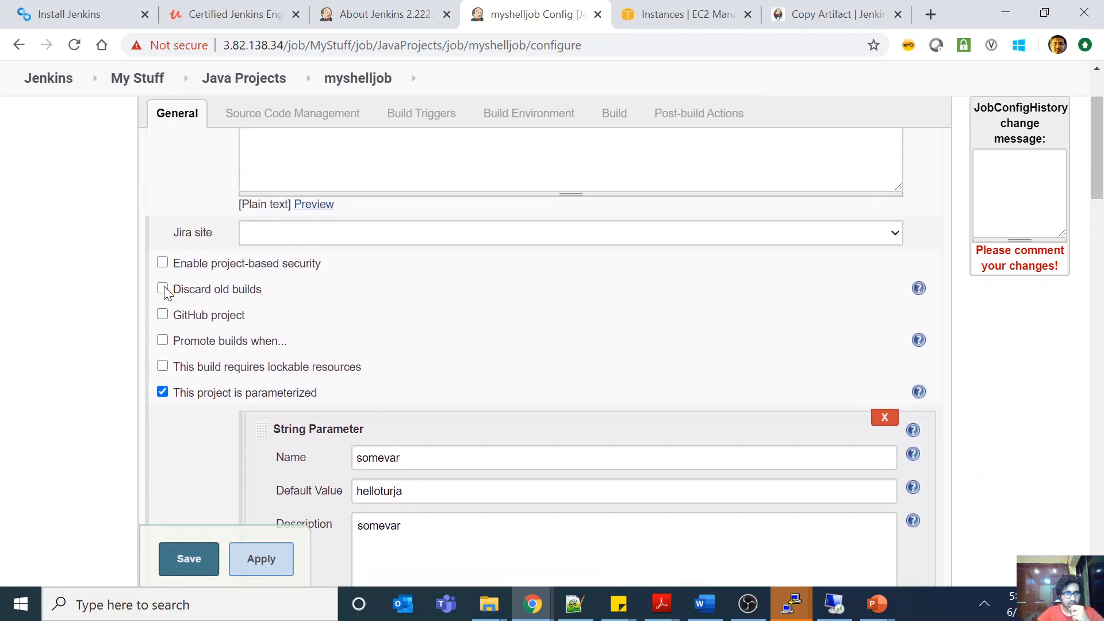
pyautogui.click(162, 289)
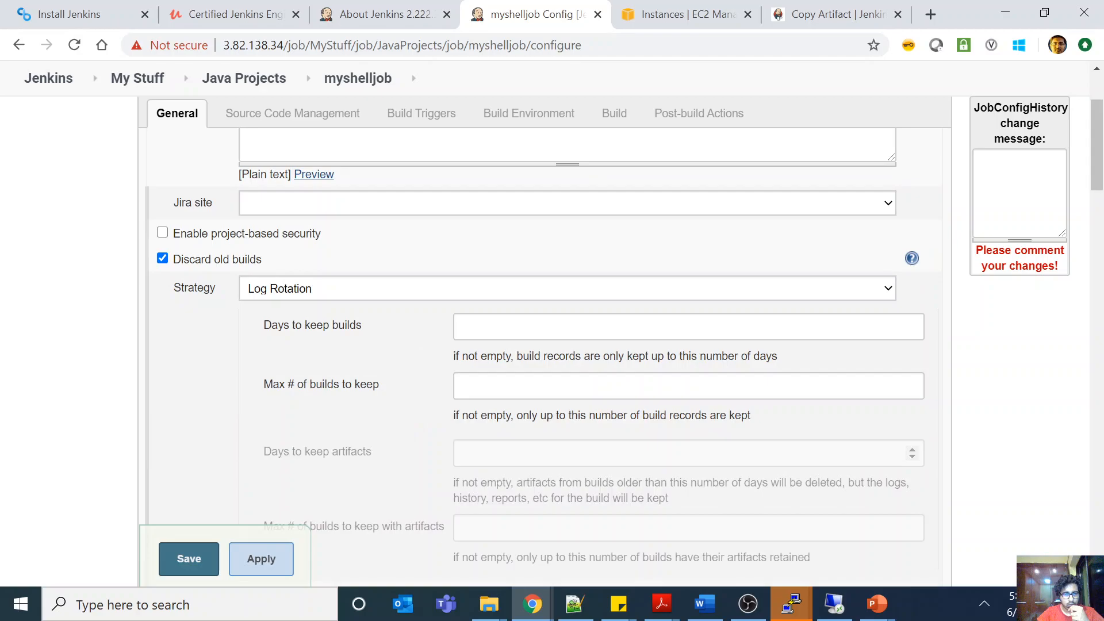
pyautogui.scroll(-3)
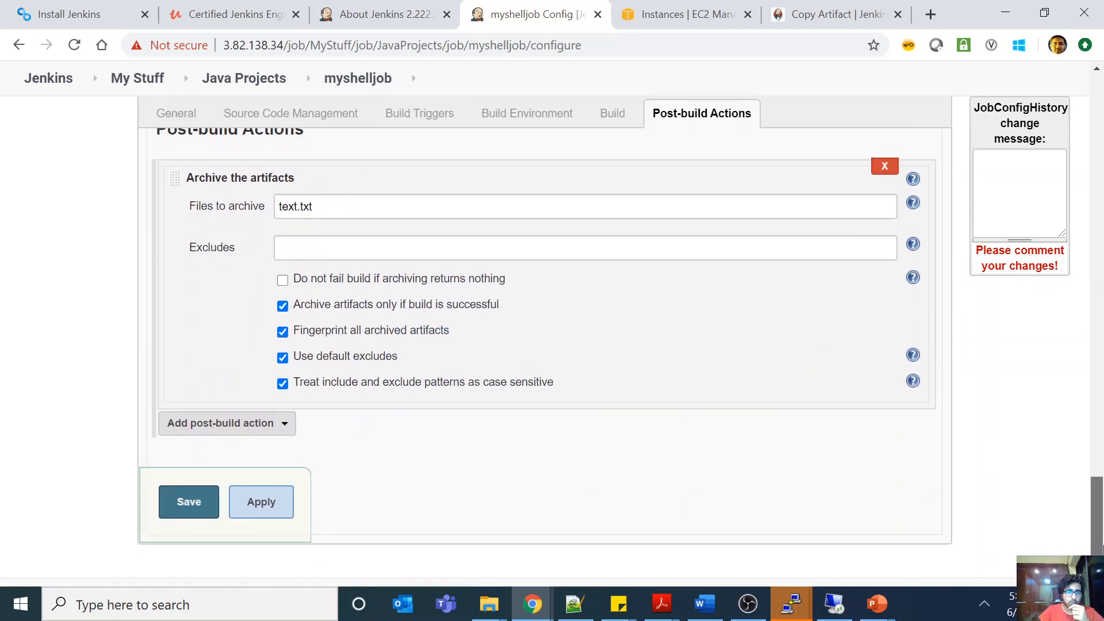
pyautogui.scroll(3)
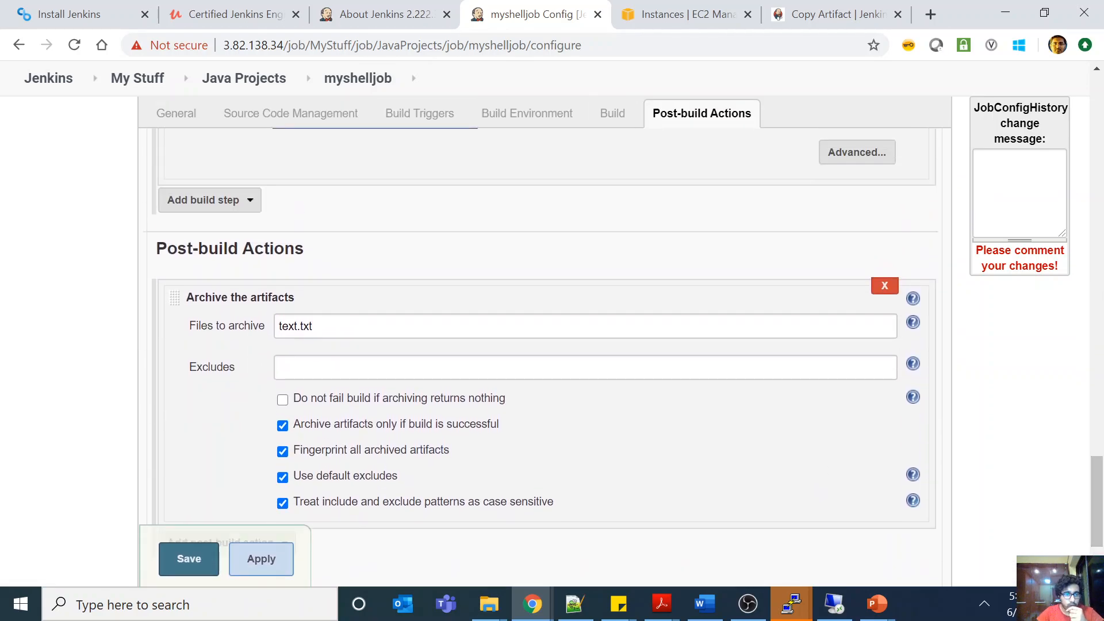
pyautogui.moveTo(297, 353)
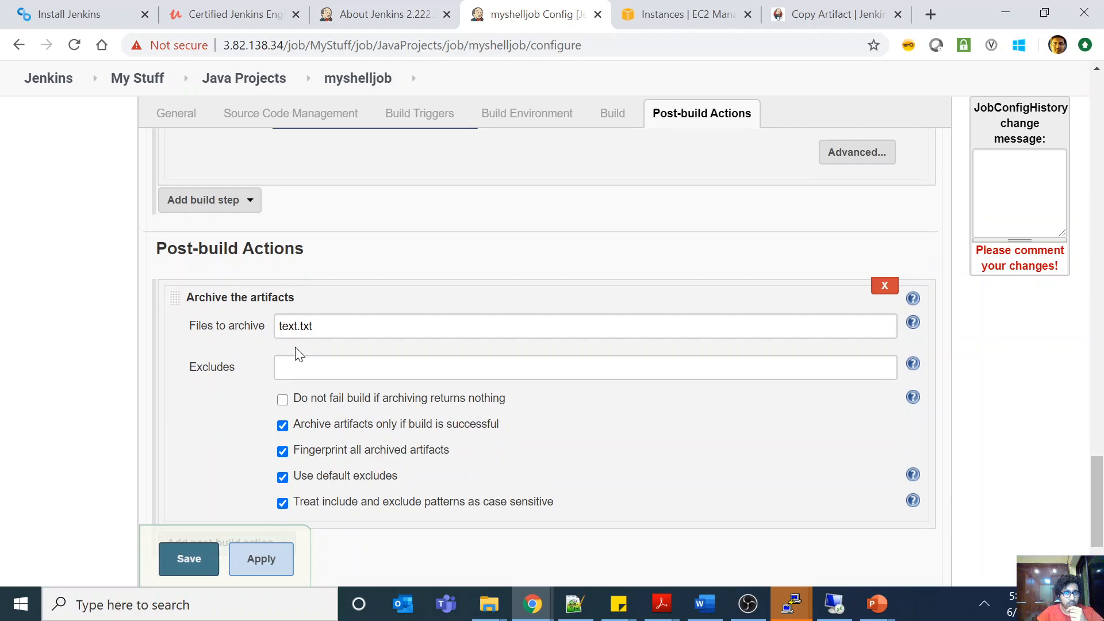
pyautogui.moveTo(616, 540)
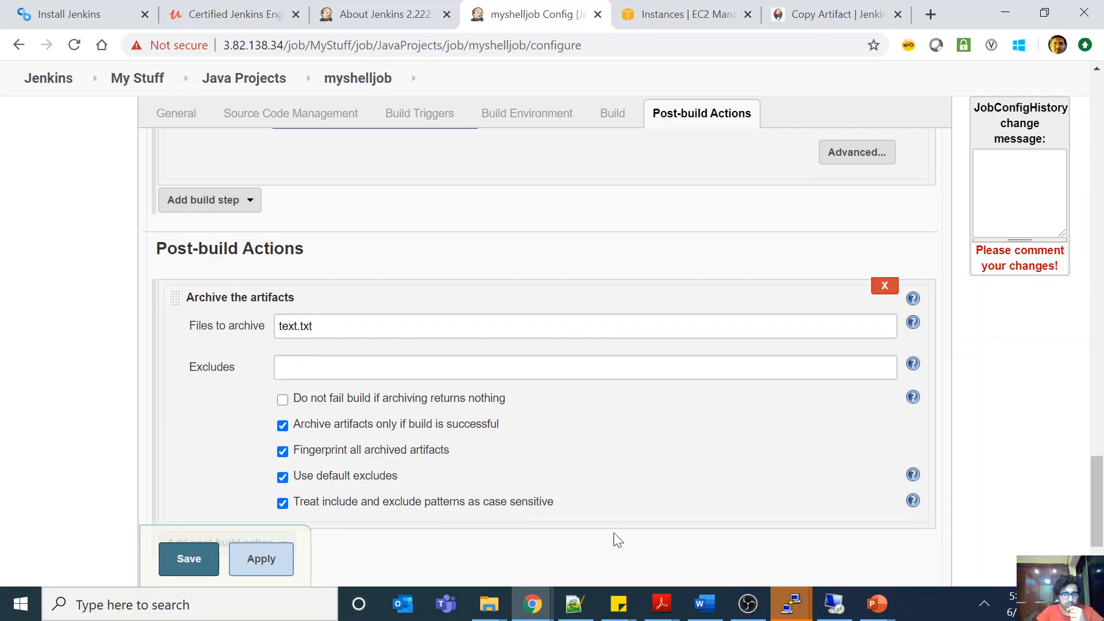
pyautogui.moveTo(876, 604)
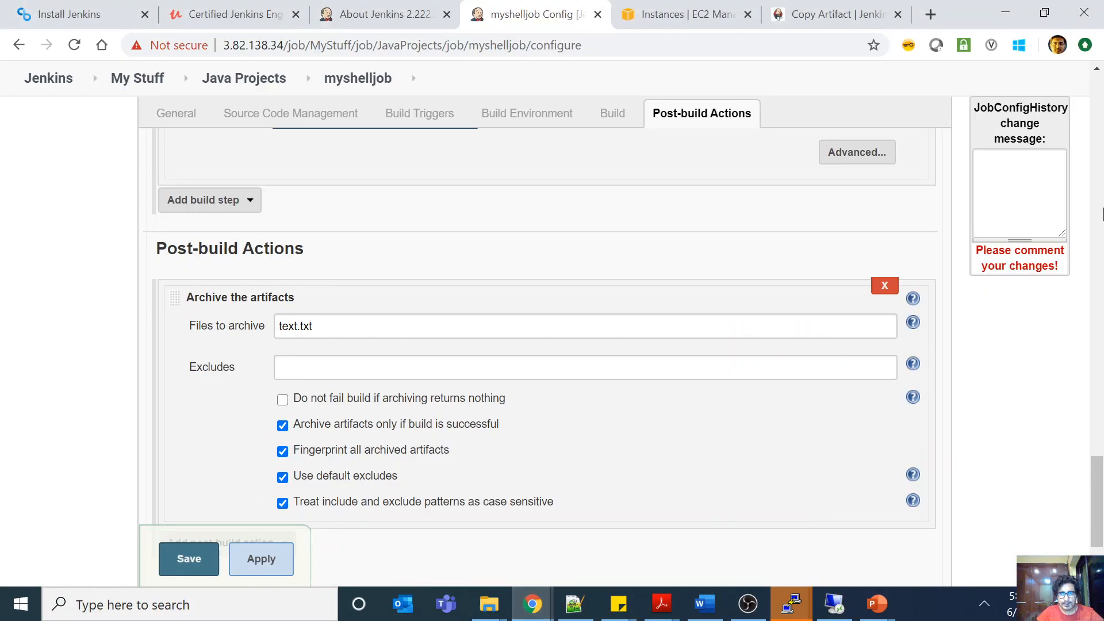
# - Search Google for 'jenkins artifacts' and open the Jenkins glossary result
pyautogui.click(835, 14)
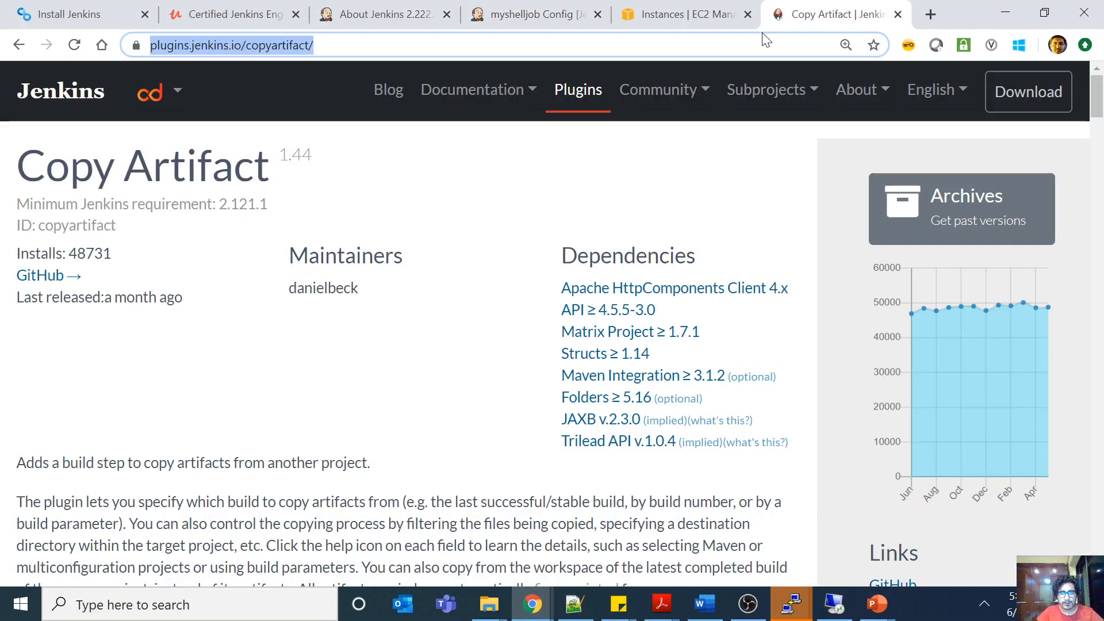
pyautogui.write('jenkins artifacts')
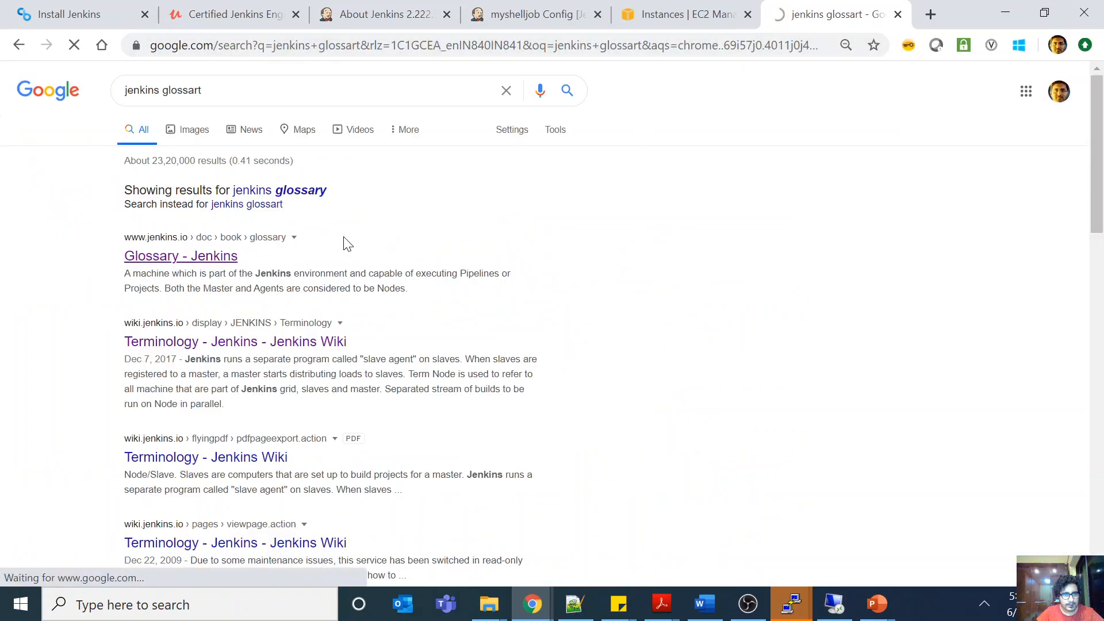
pyautogui.click(181, 255)
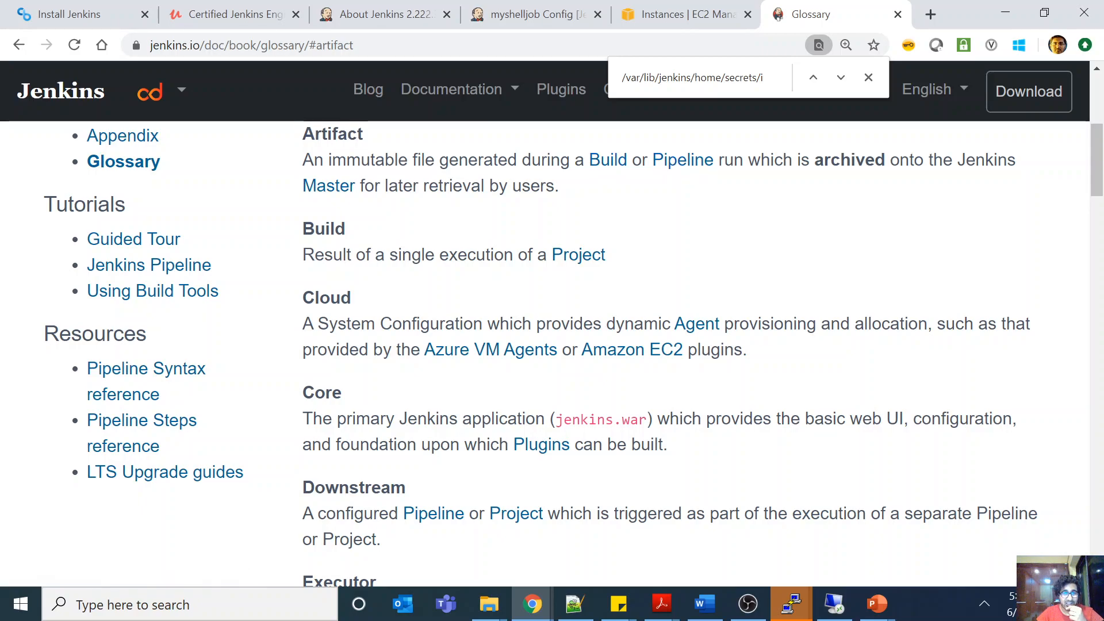
pyautogui.moveTo(607, 202)
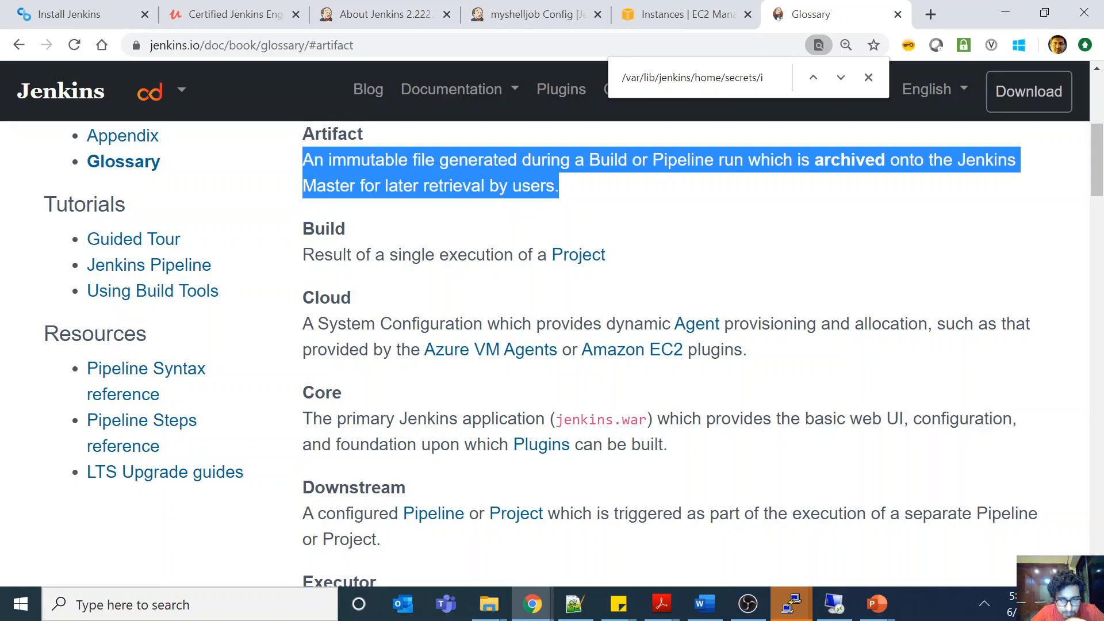
pyautogui.moveTo(876, 603)
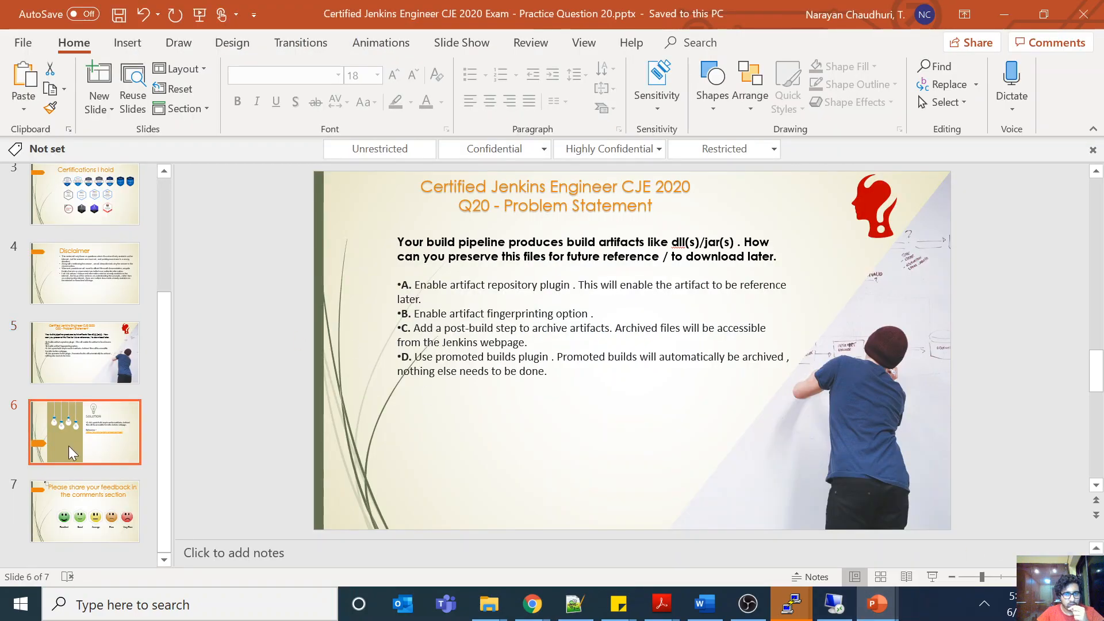
# - Show slide 6, the Q20 solution naming option C for archiving artifacts
pyautogui.click(84, 431)
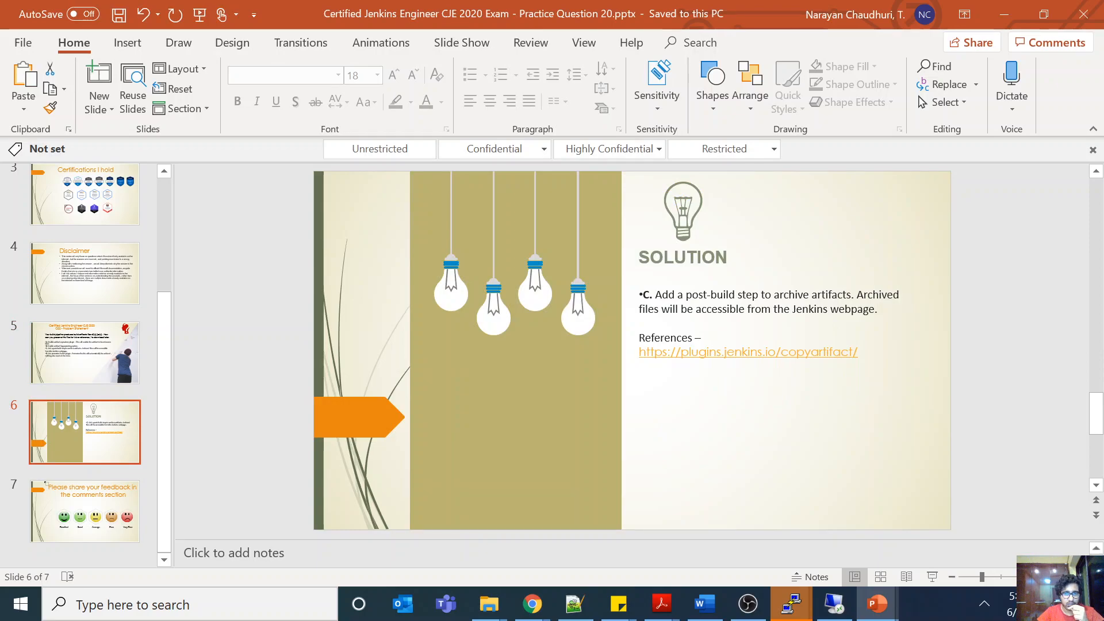
pyautogui.moveTo(913, 337)
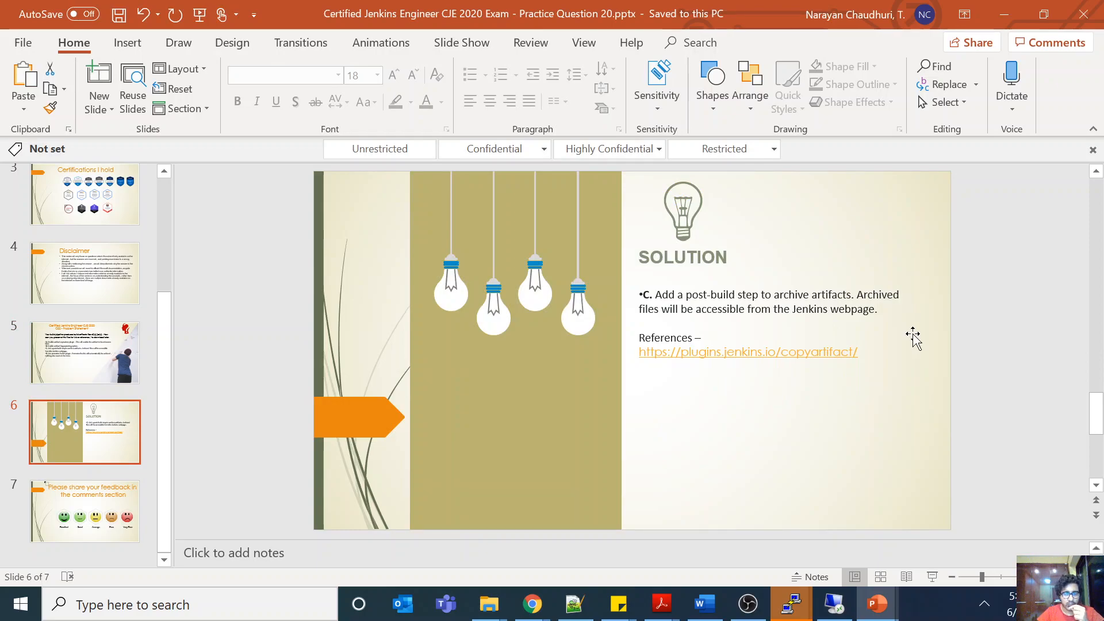
pyautogui.moveTo(747, 603)
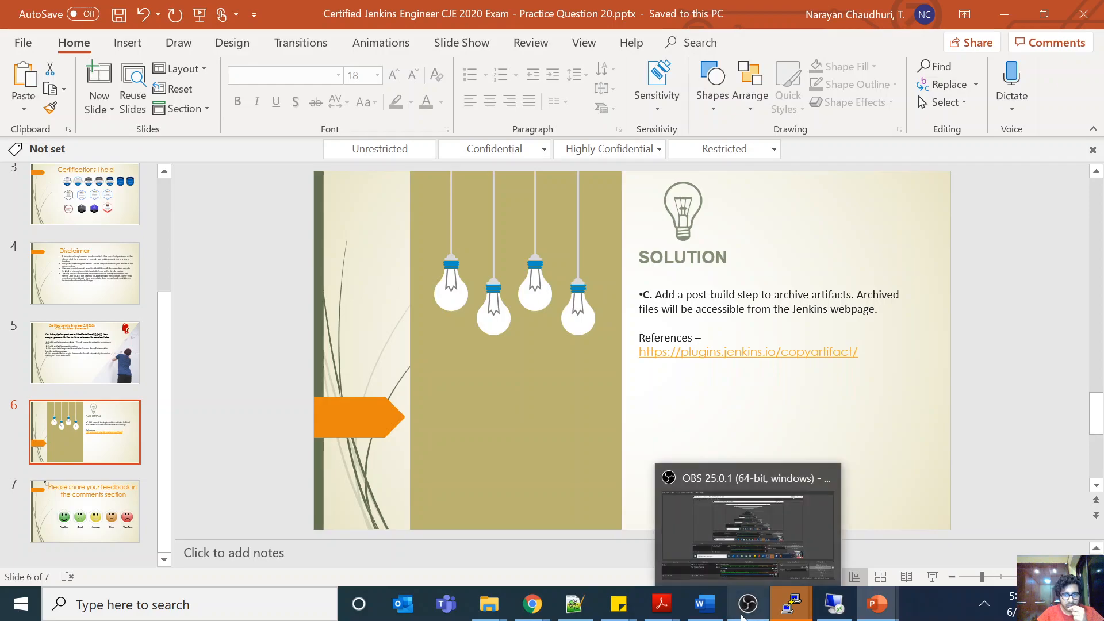
pyautogui.moveTo(883, 430)
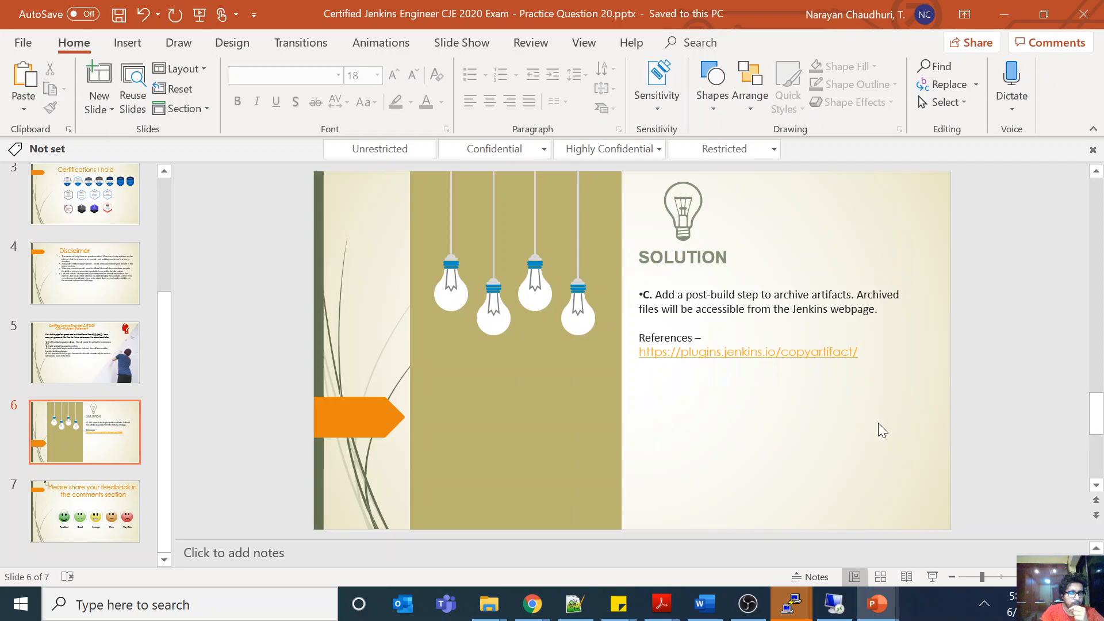
pyautogui.moveTo(747, 603)
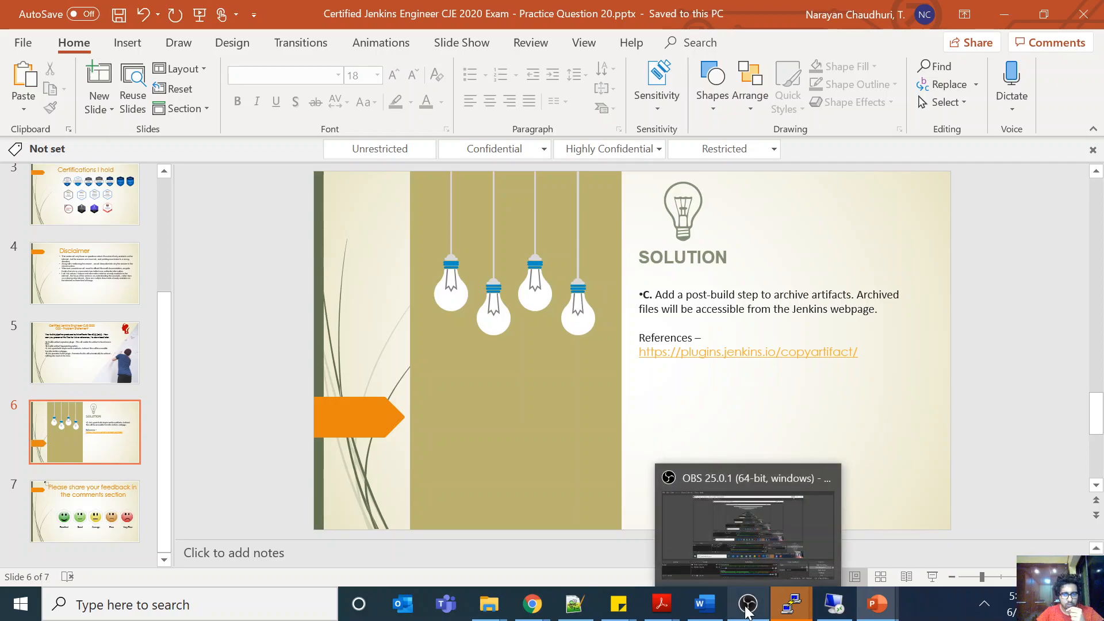